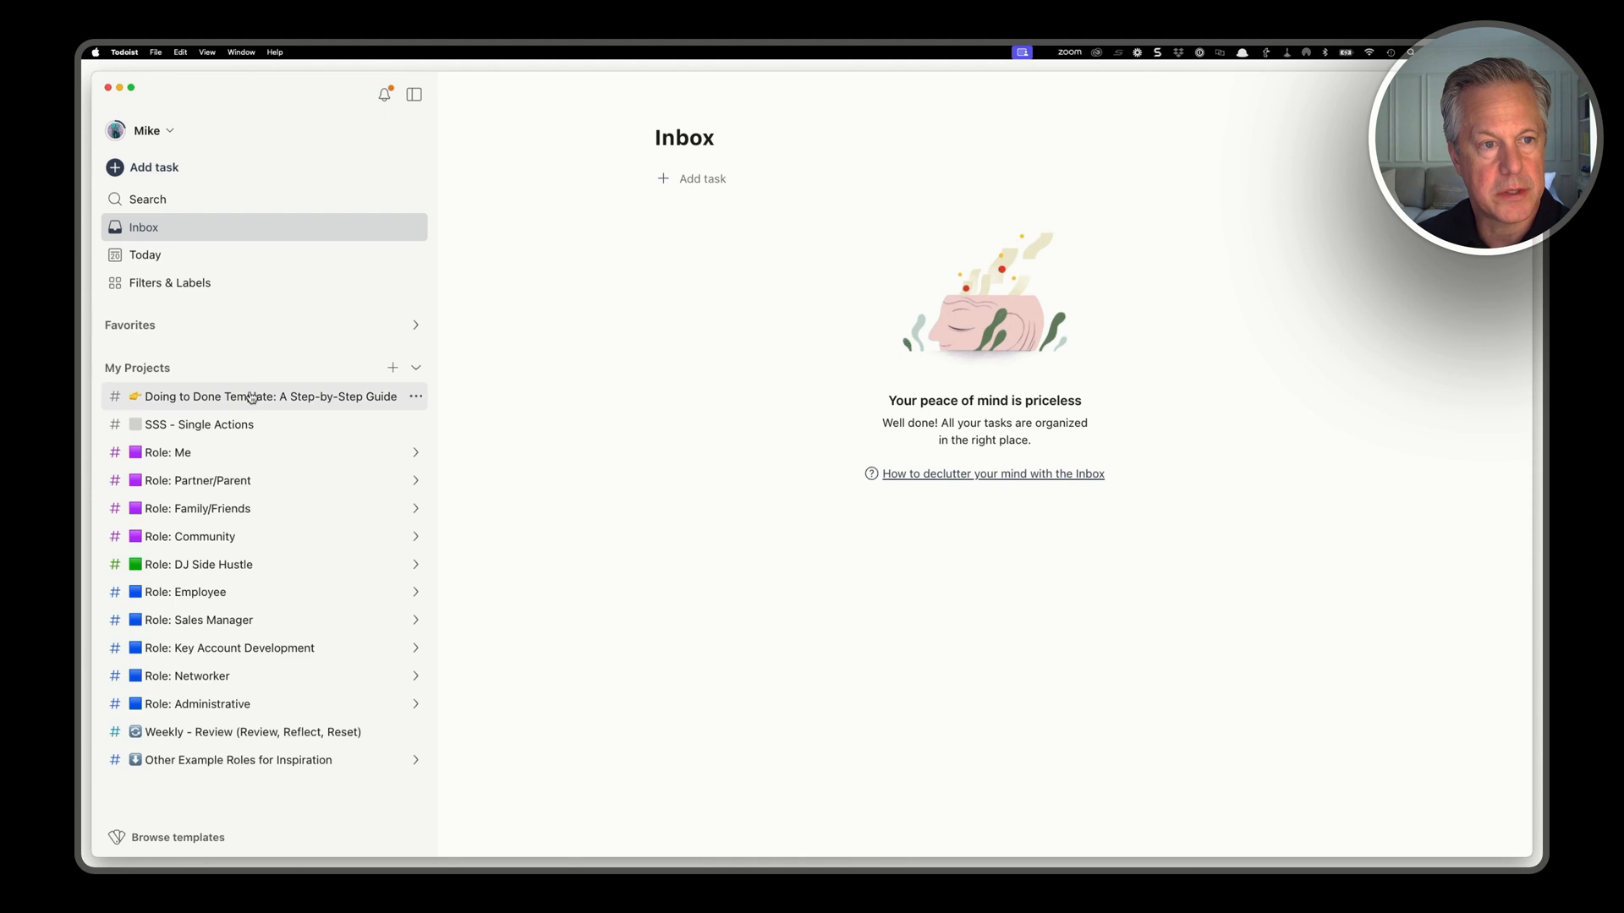
# Step: Show the Doing to Done step-by-step guide project with its Start here and Core Idea sections
pyautogui.click(269, 396)
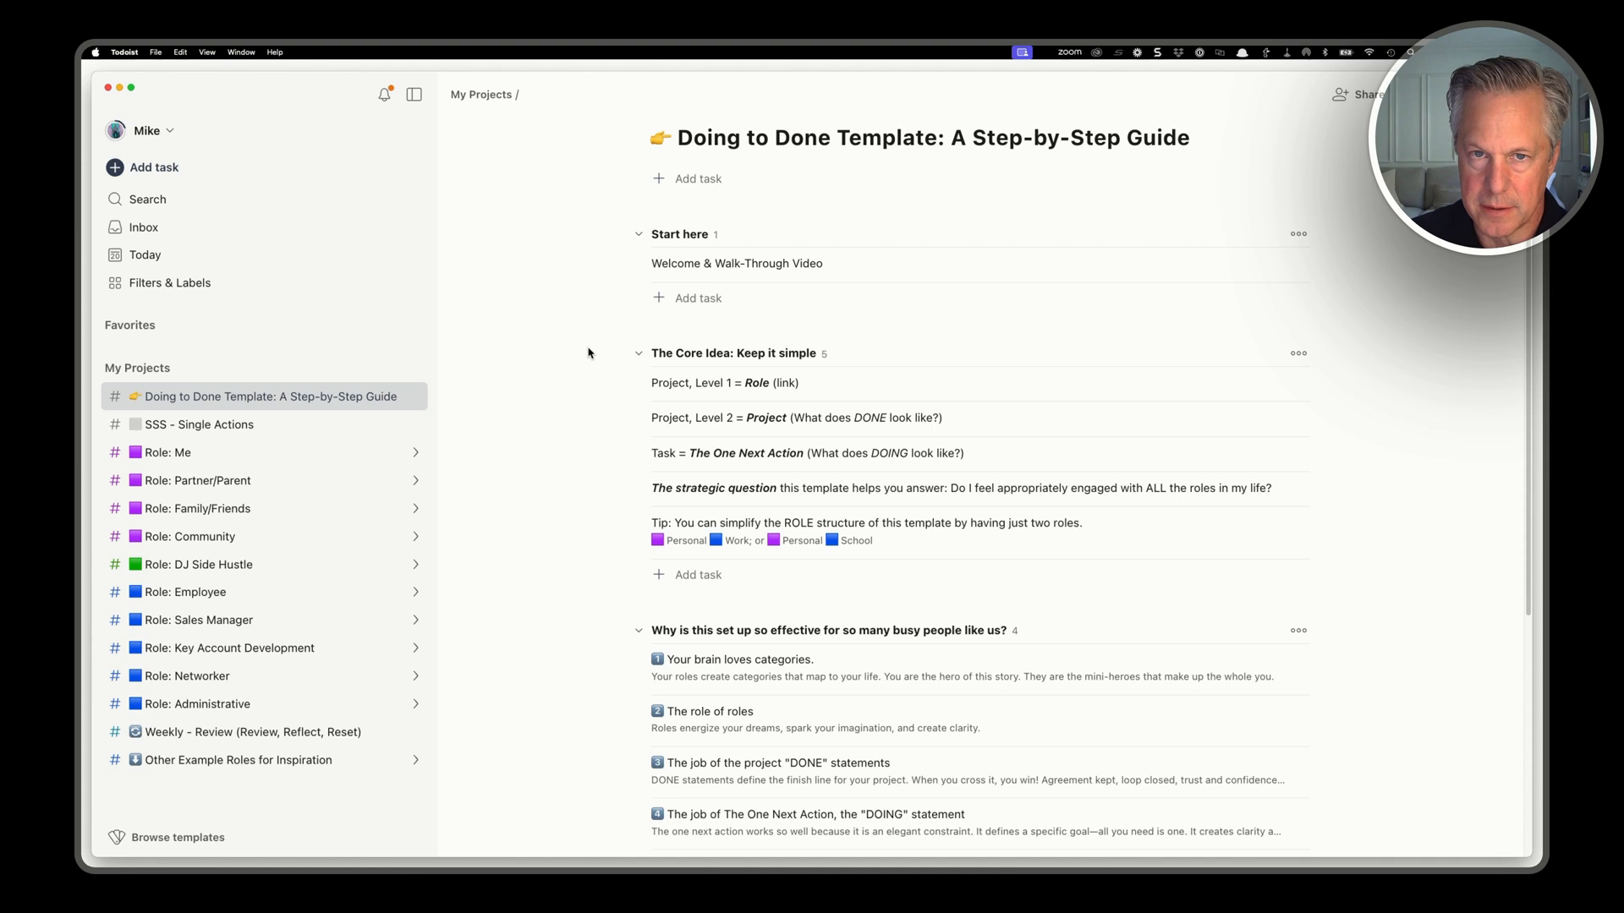
pyautogui.scroll(-3)
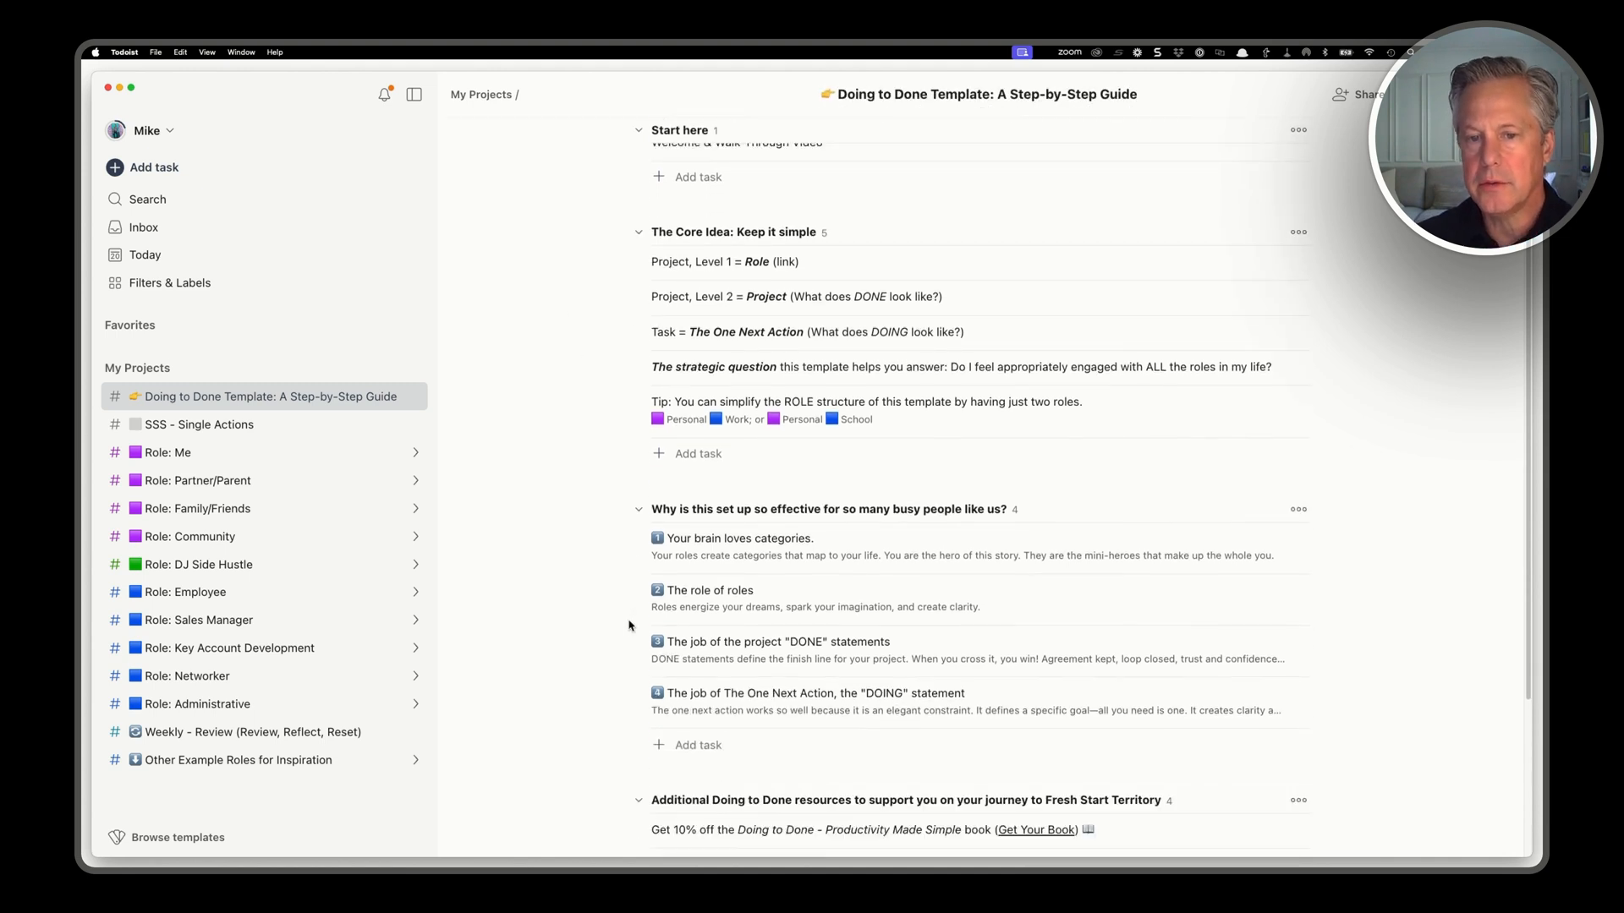
pyautogui.scroll(-3)
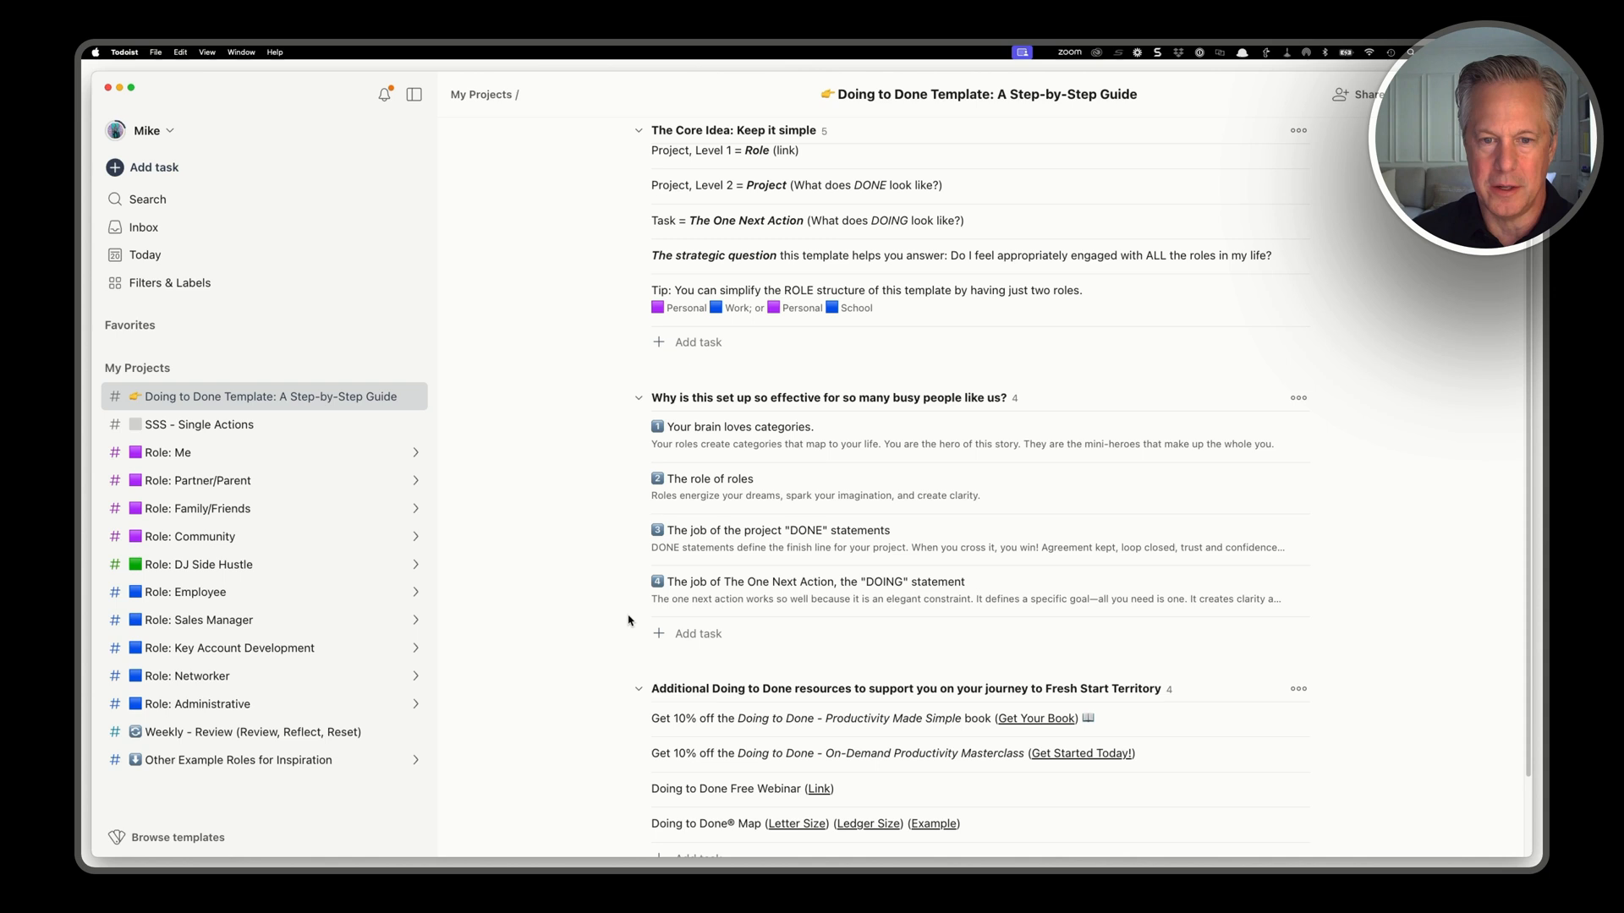
pyautogui.scroll(-3)
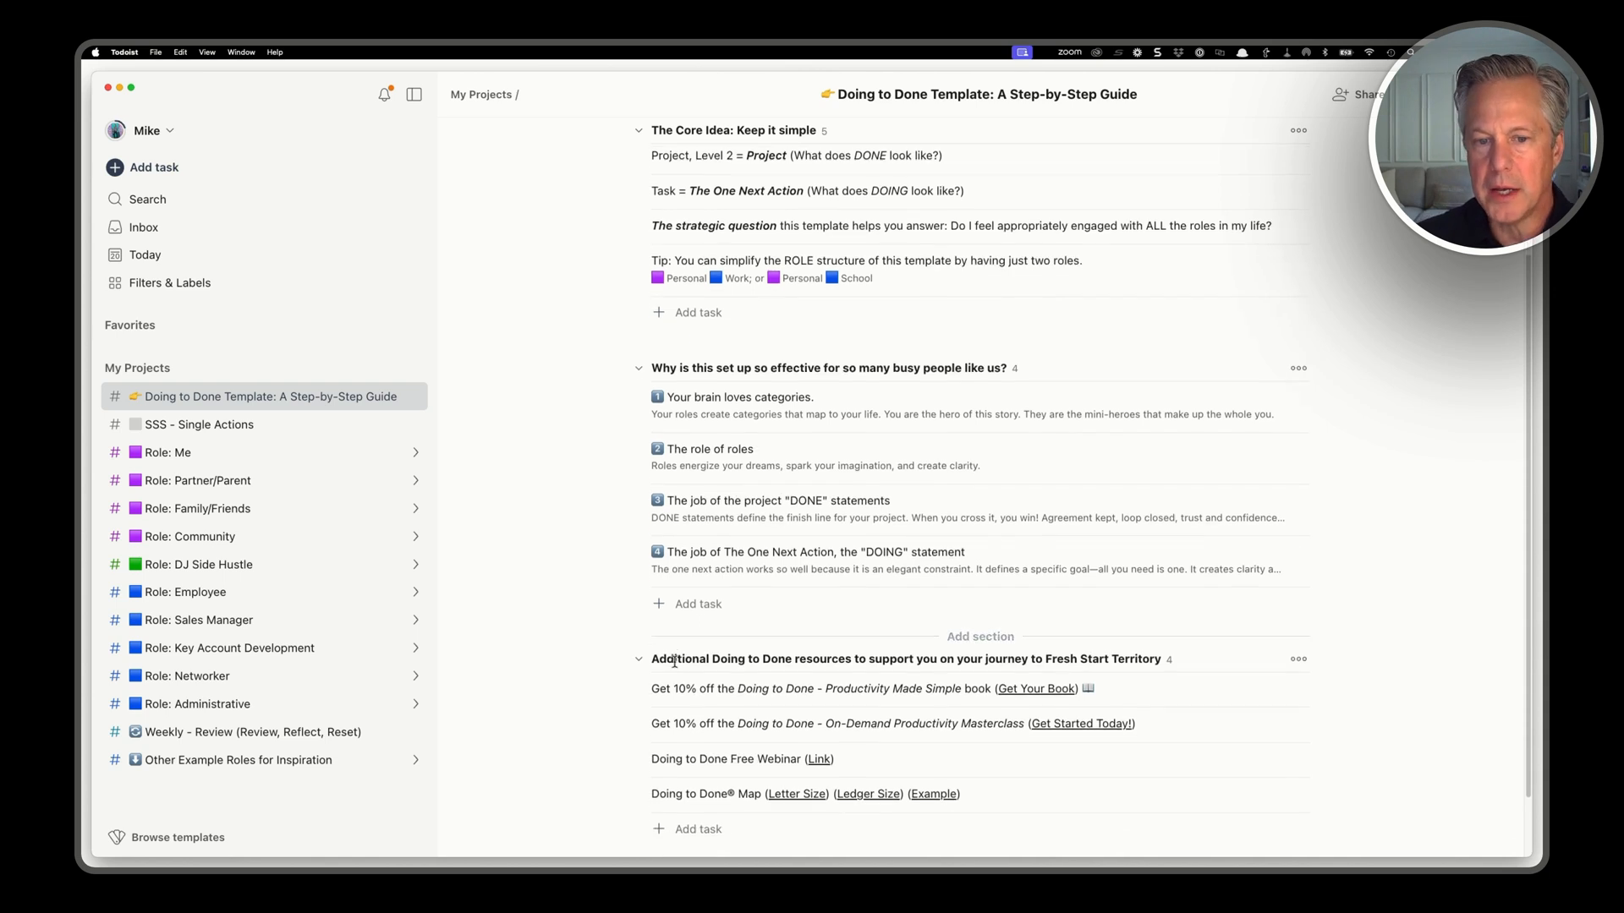
pyautogui.scroll(-3)
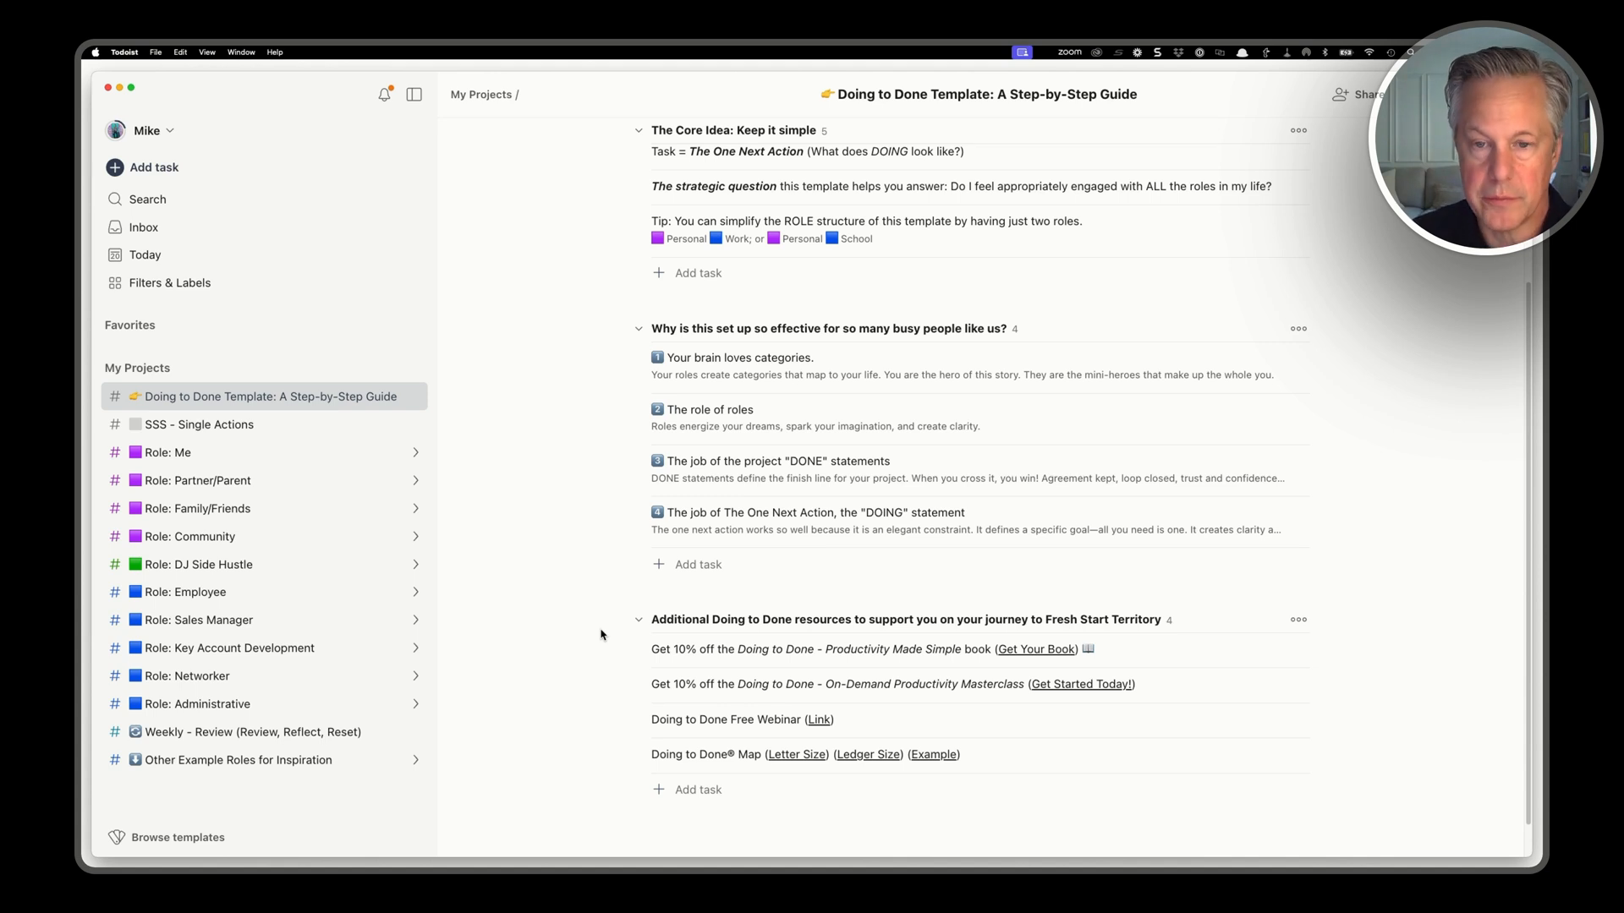
pyautogui.moveTo(729, 765)
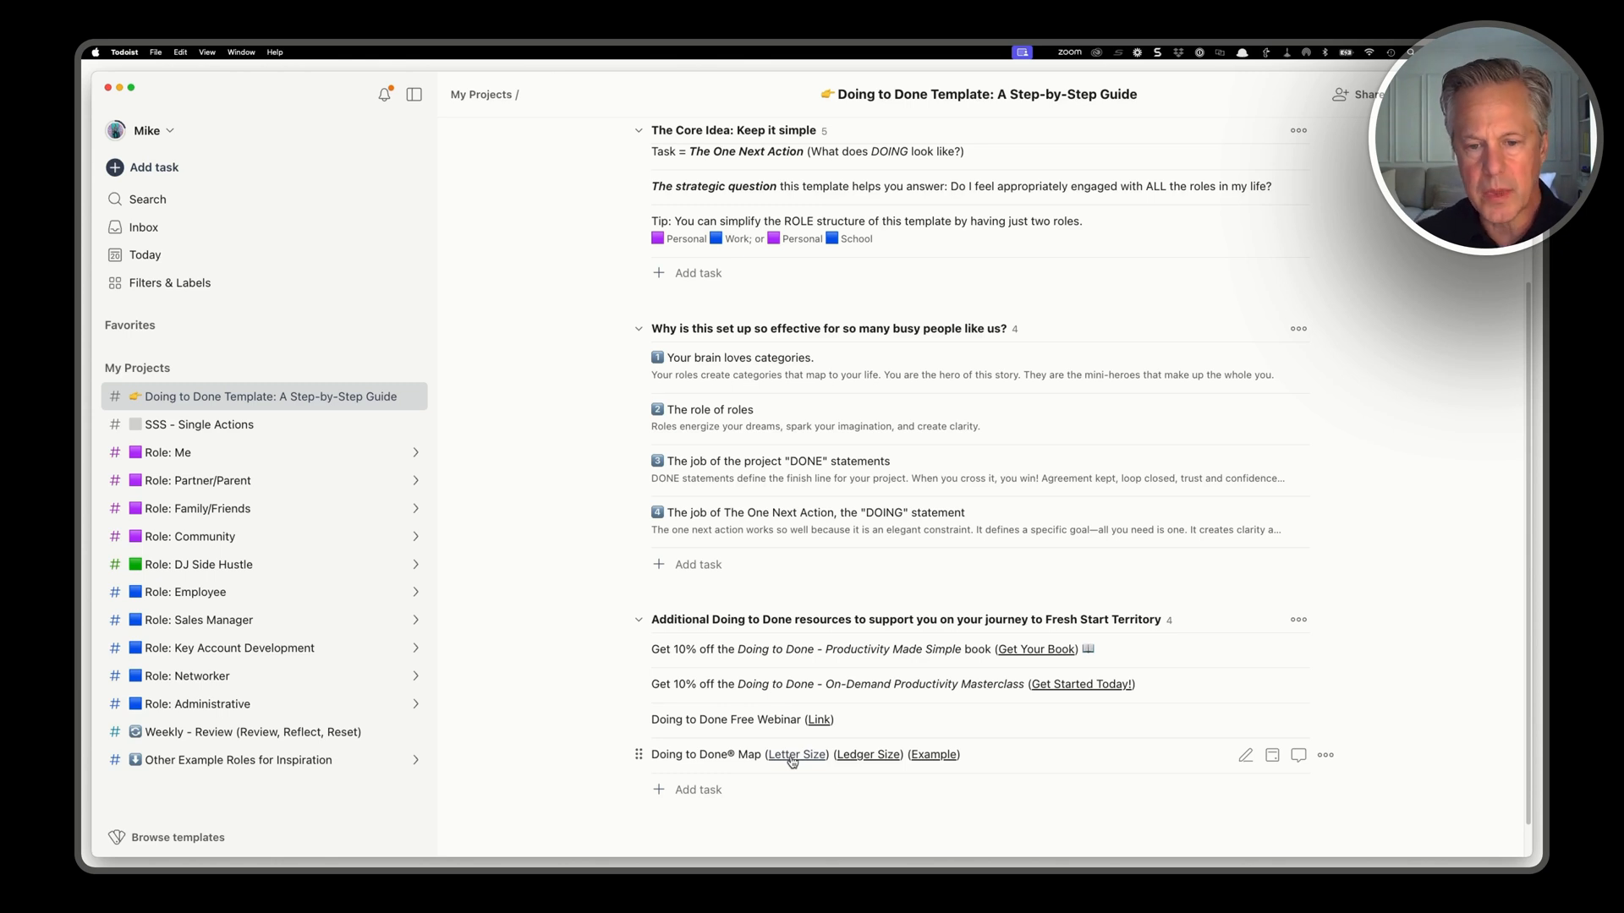
pyautogui.moveTo(315, 389)
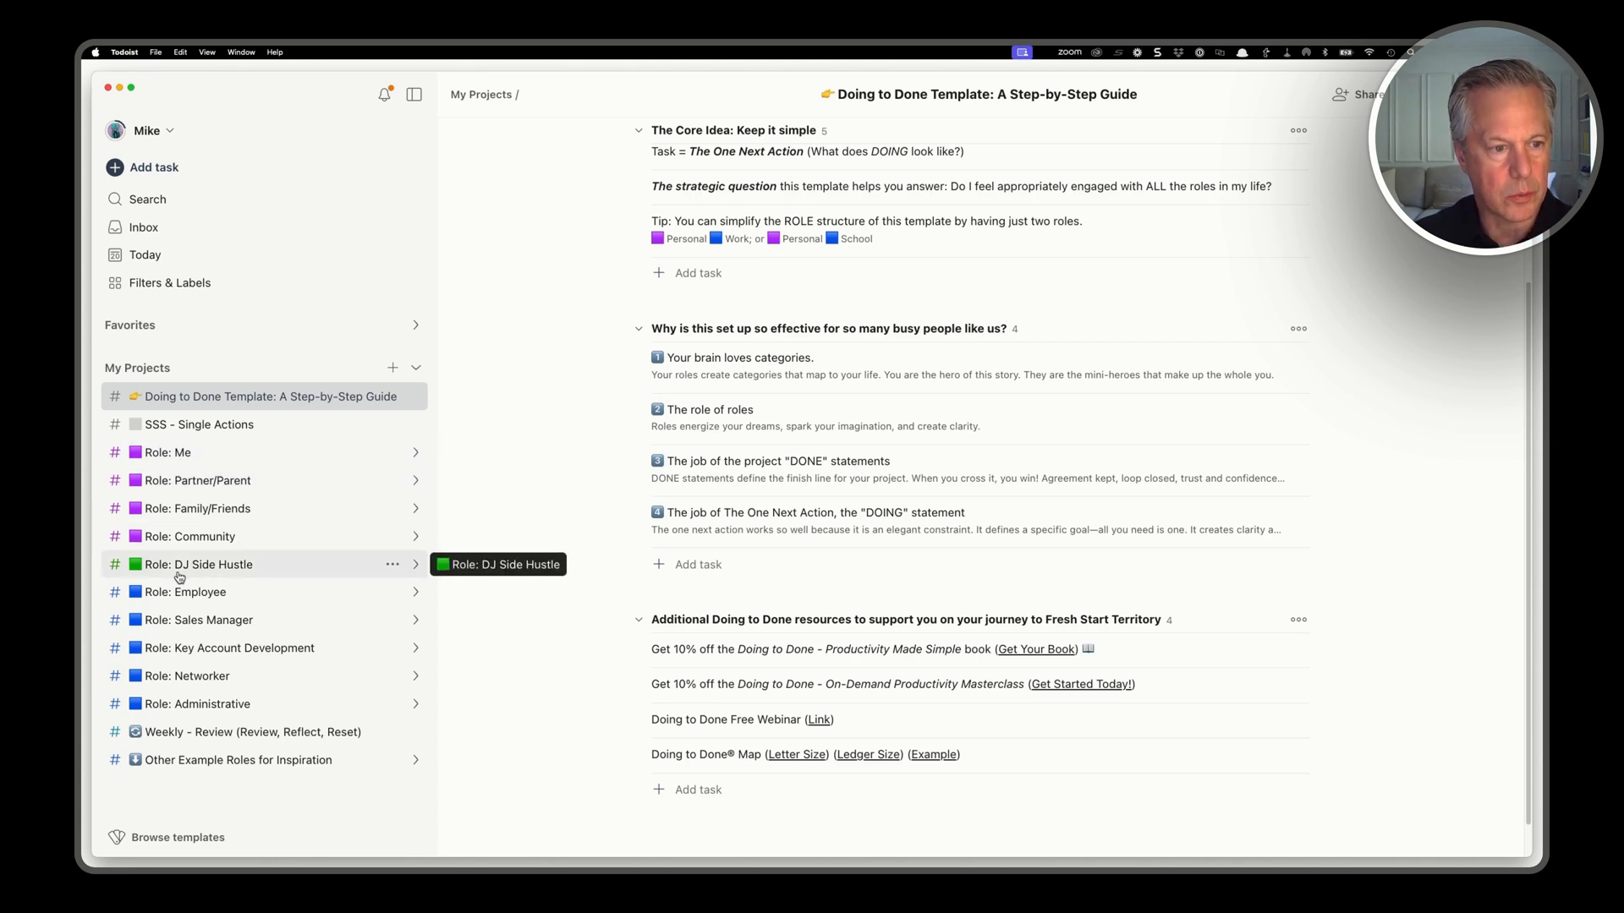
pyautogui.moveTo(166, 453)
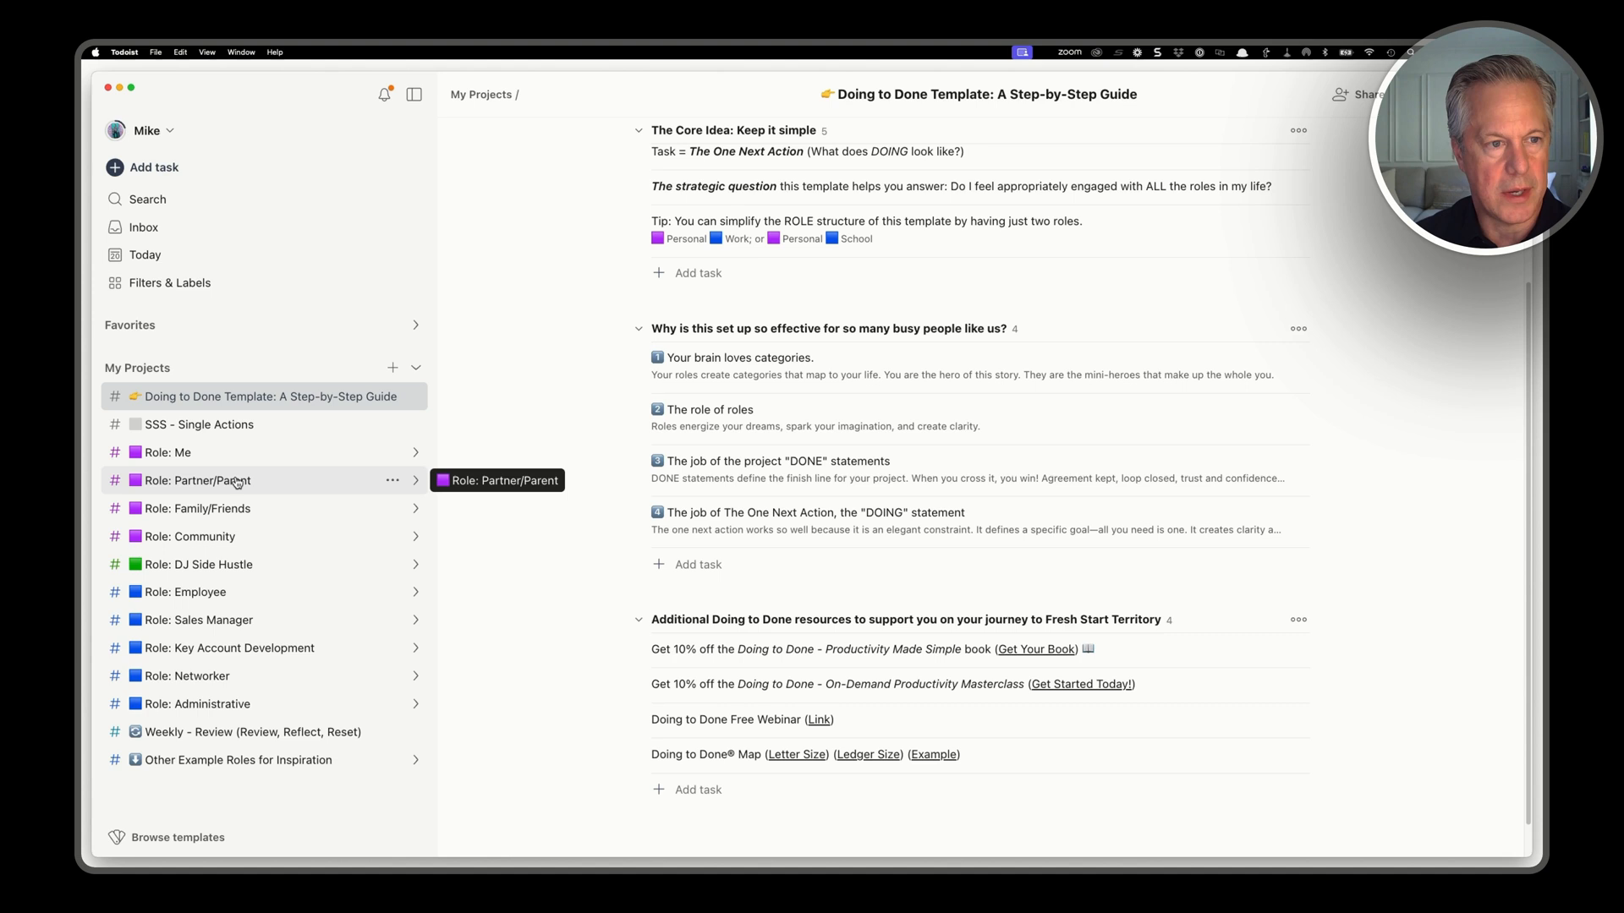
pyautogui.moveTo(198, 509)
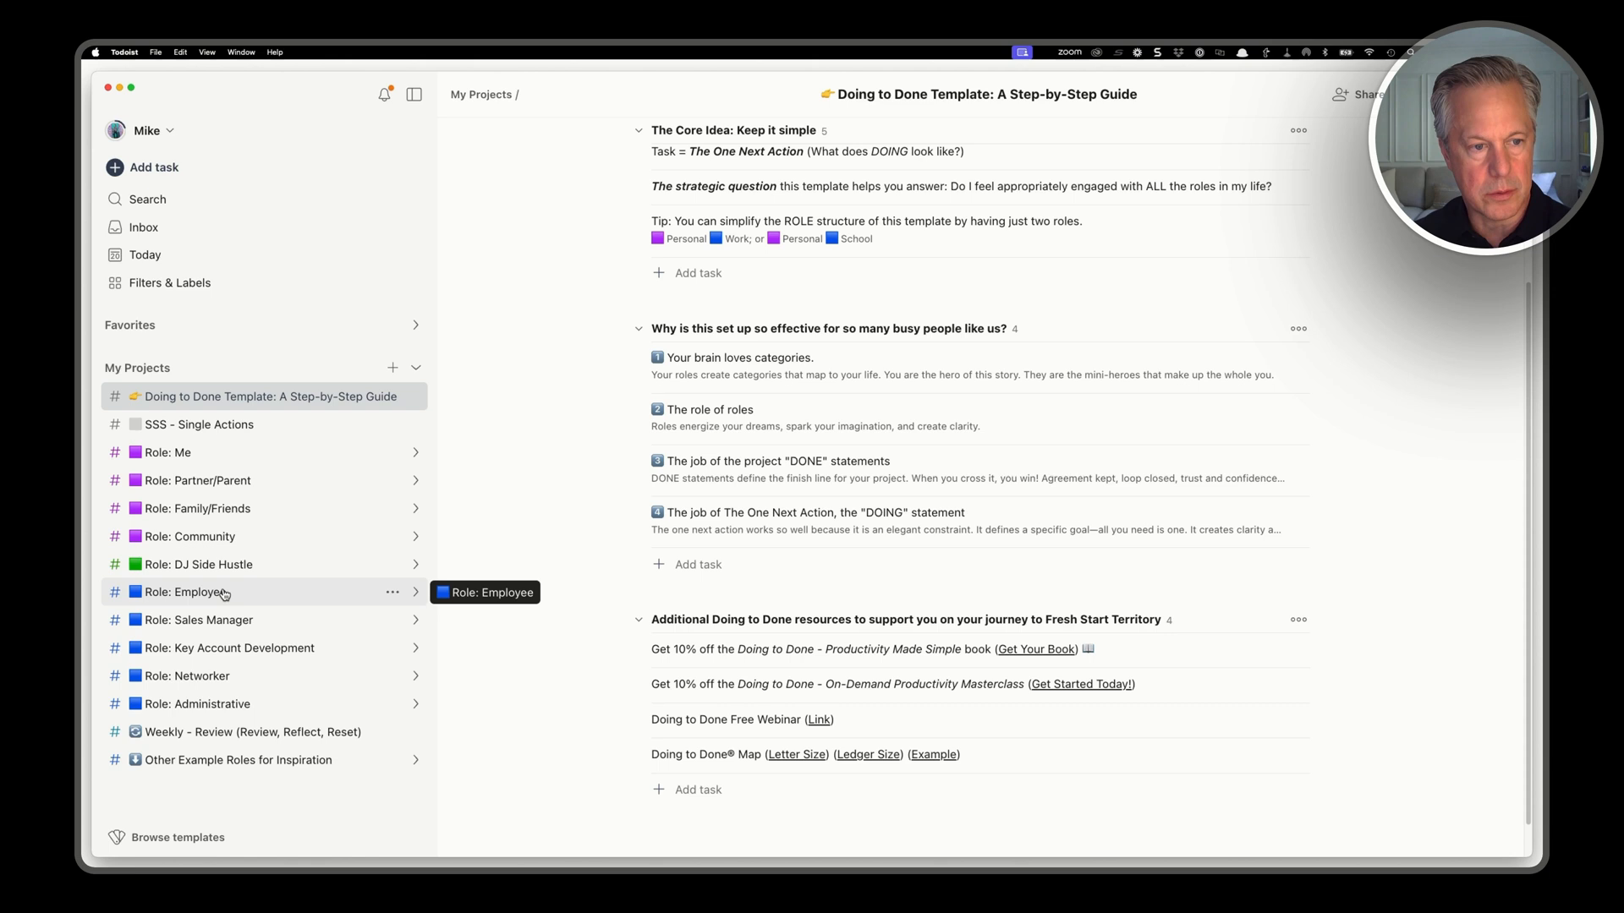
pyautogui.moveTo(223, 648)
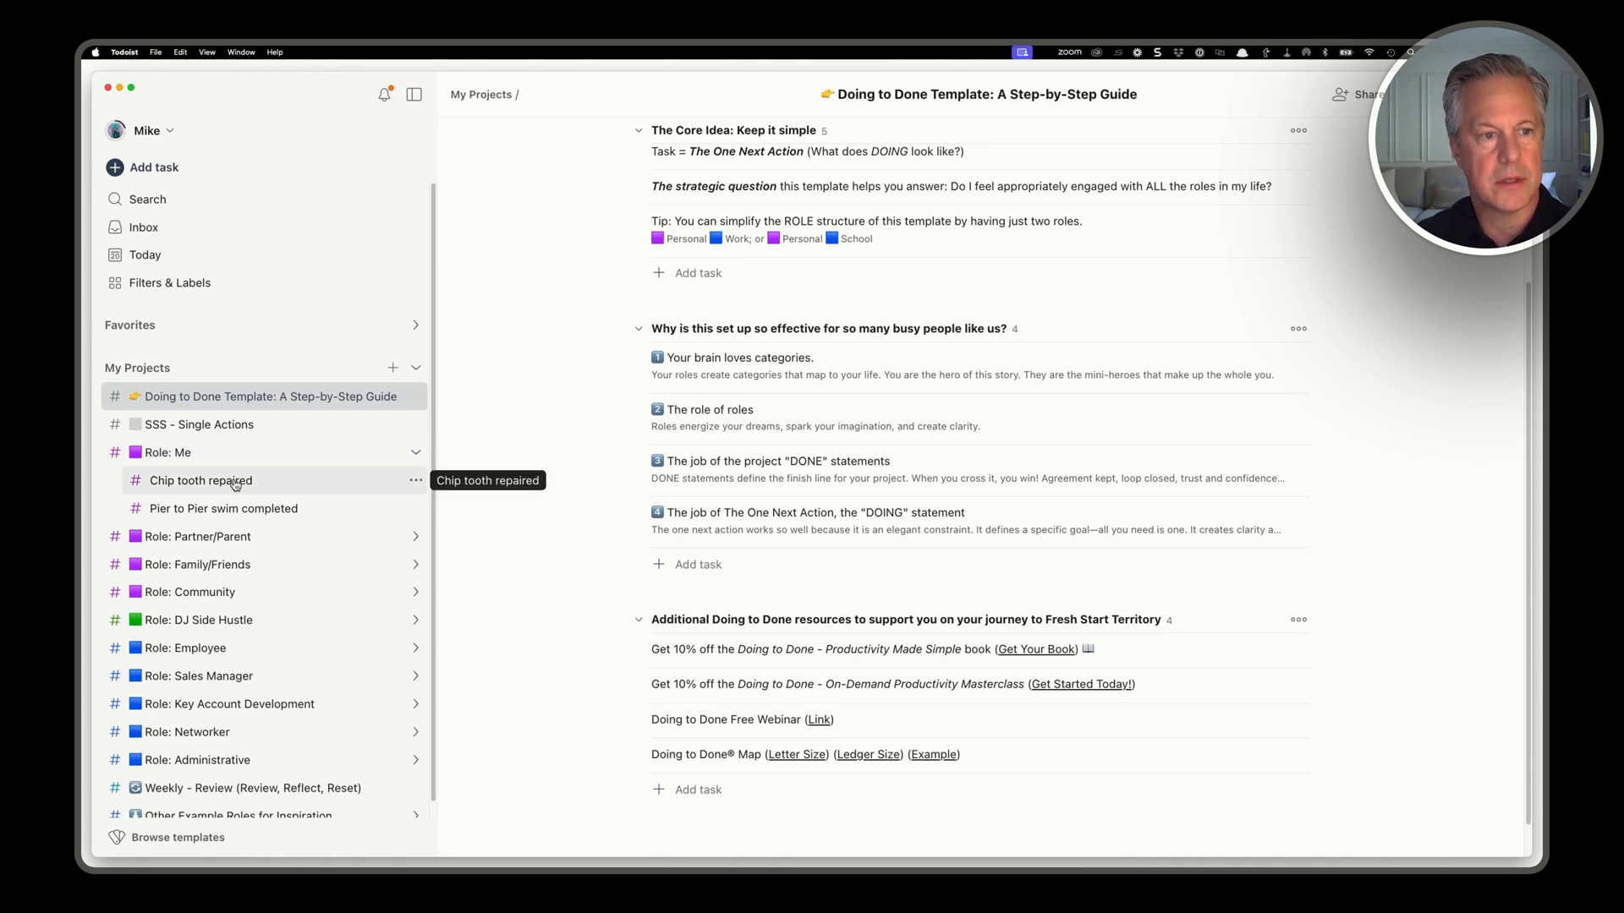
pyautogui.moveTo(165, 453)
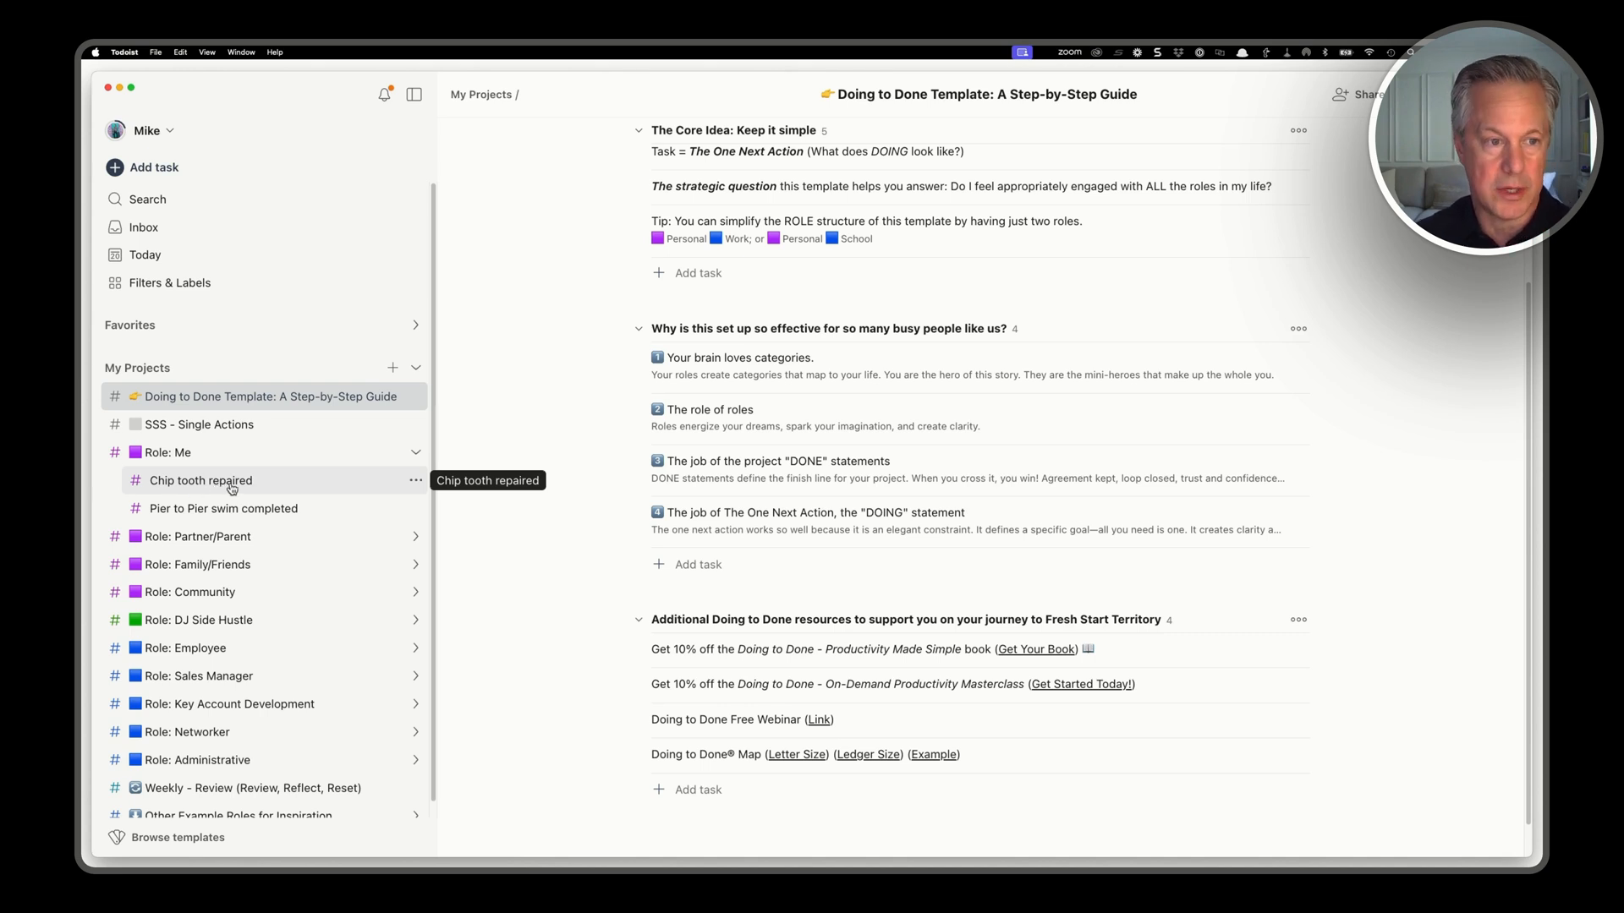
pyautogui.moveTo(223, 509)
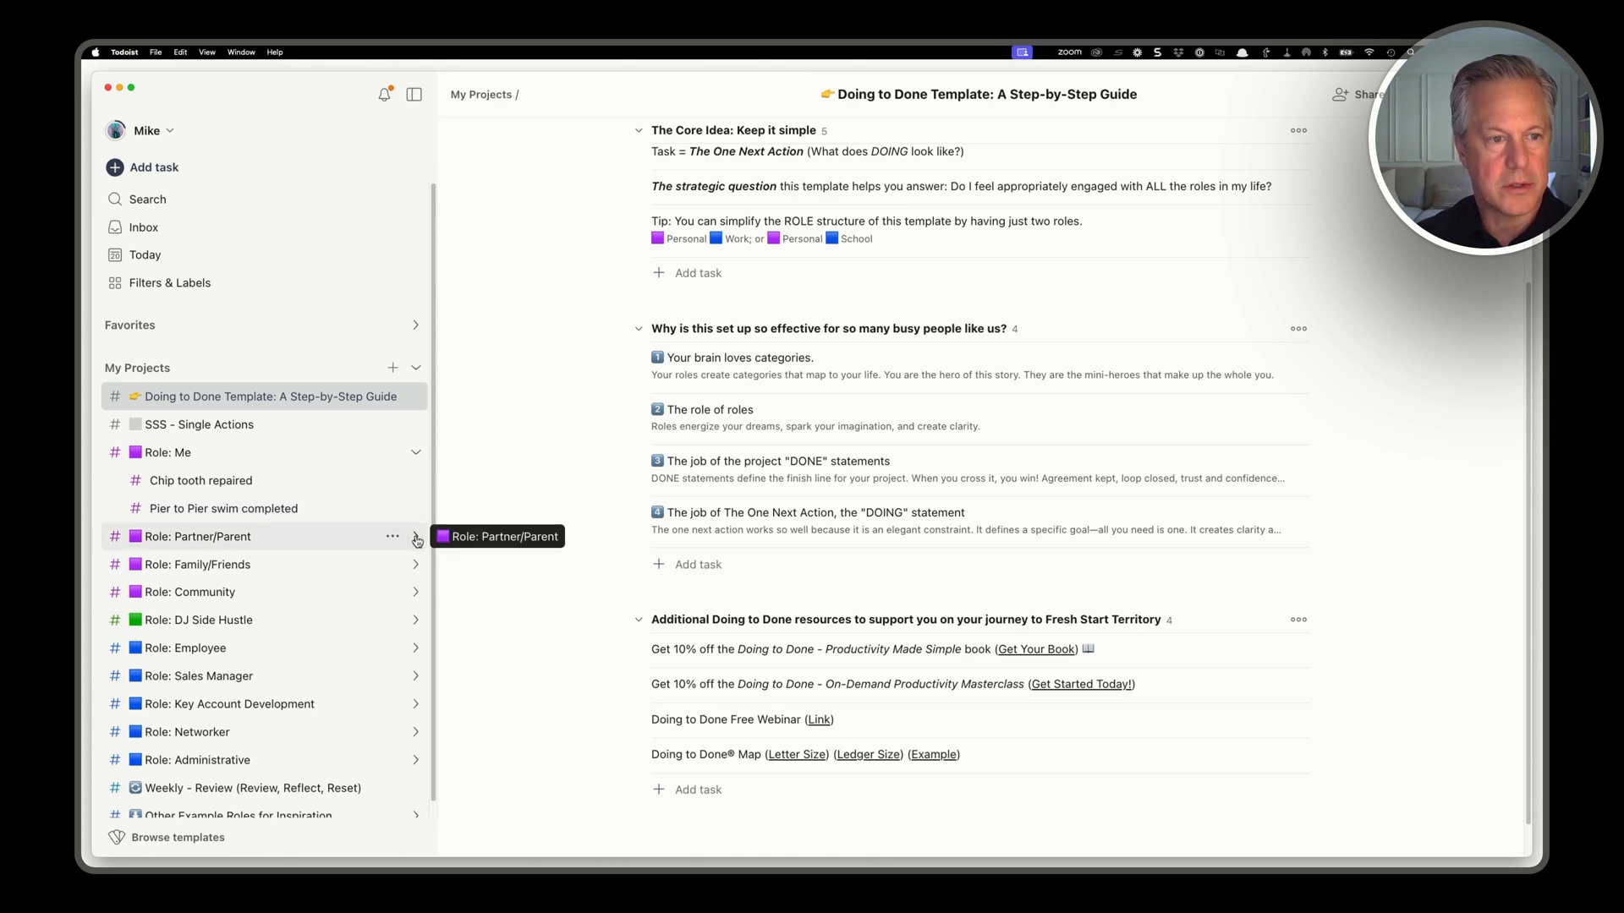
# Step: Expand the Partner/Parent, Key Account Development and Sales Manager role projects to reveal their sub-projects
pyautogui.click(416, 536)
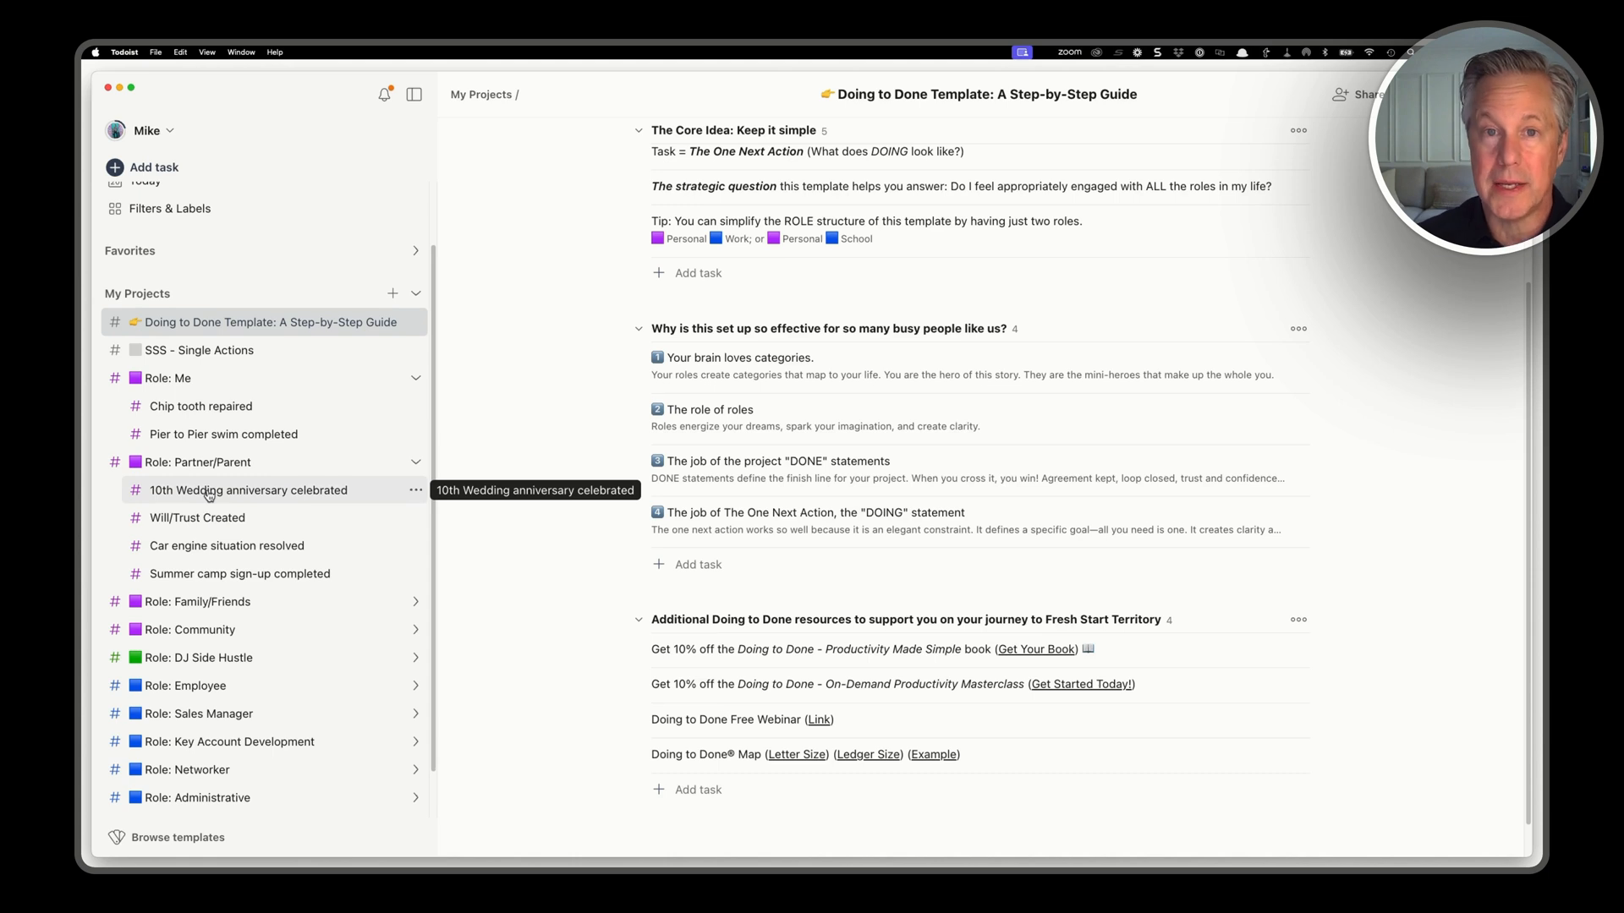
pyautogui.moveTo(214, 518)
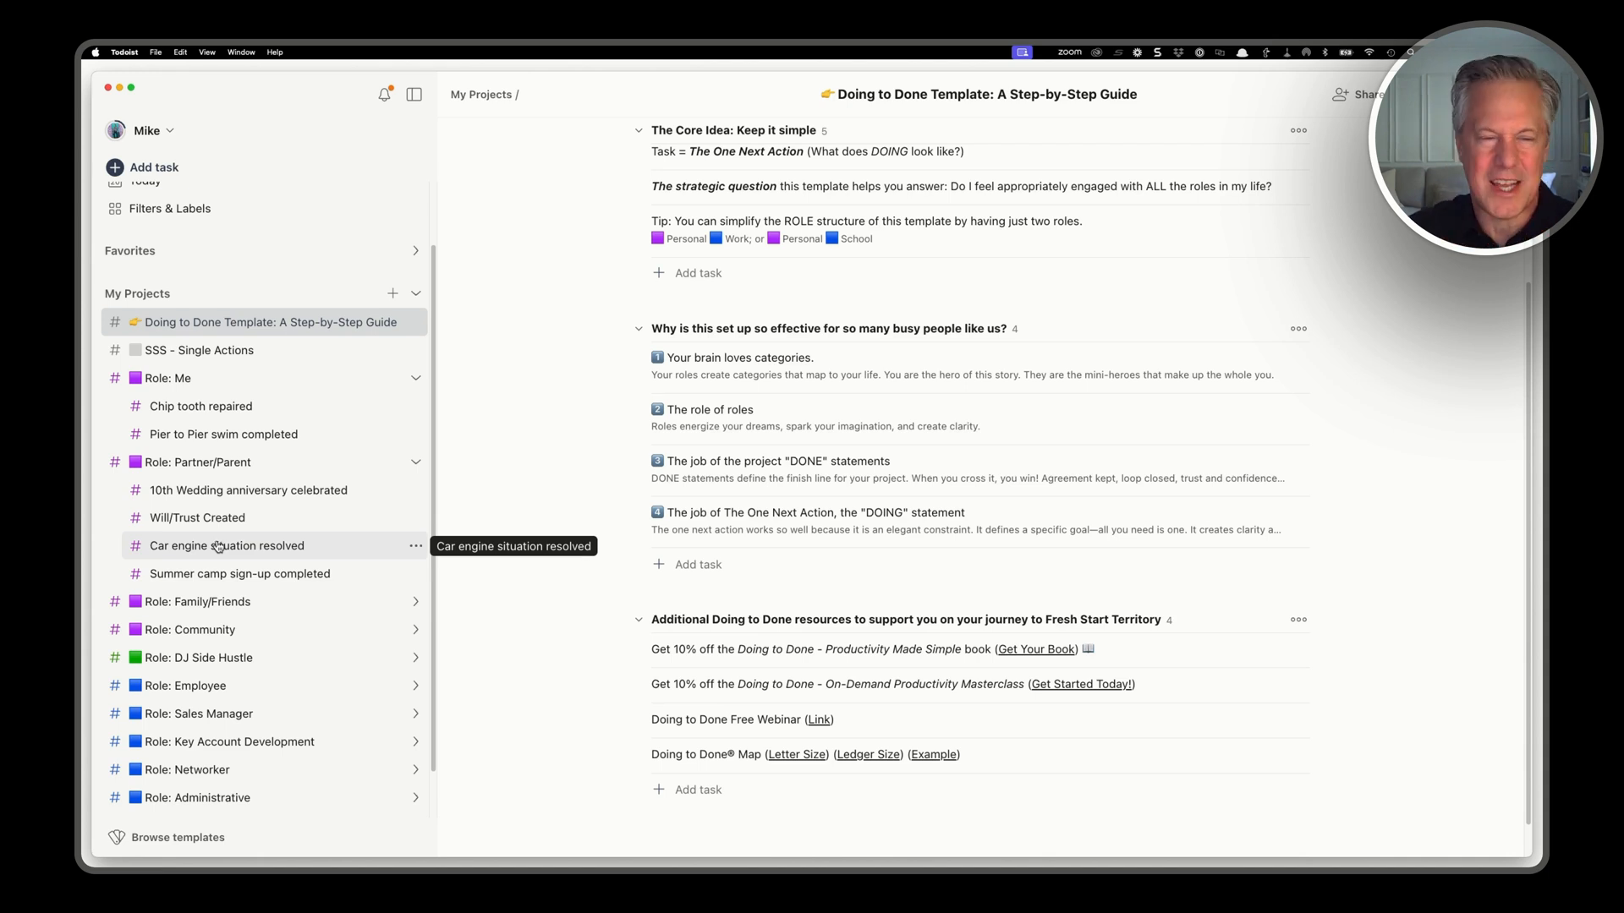
pyautogui.moveTo(239, 573)
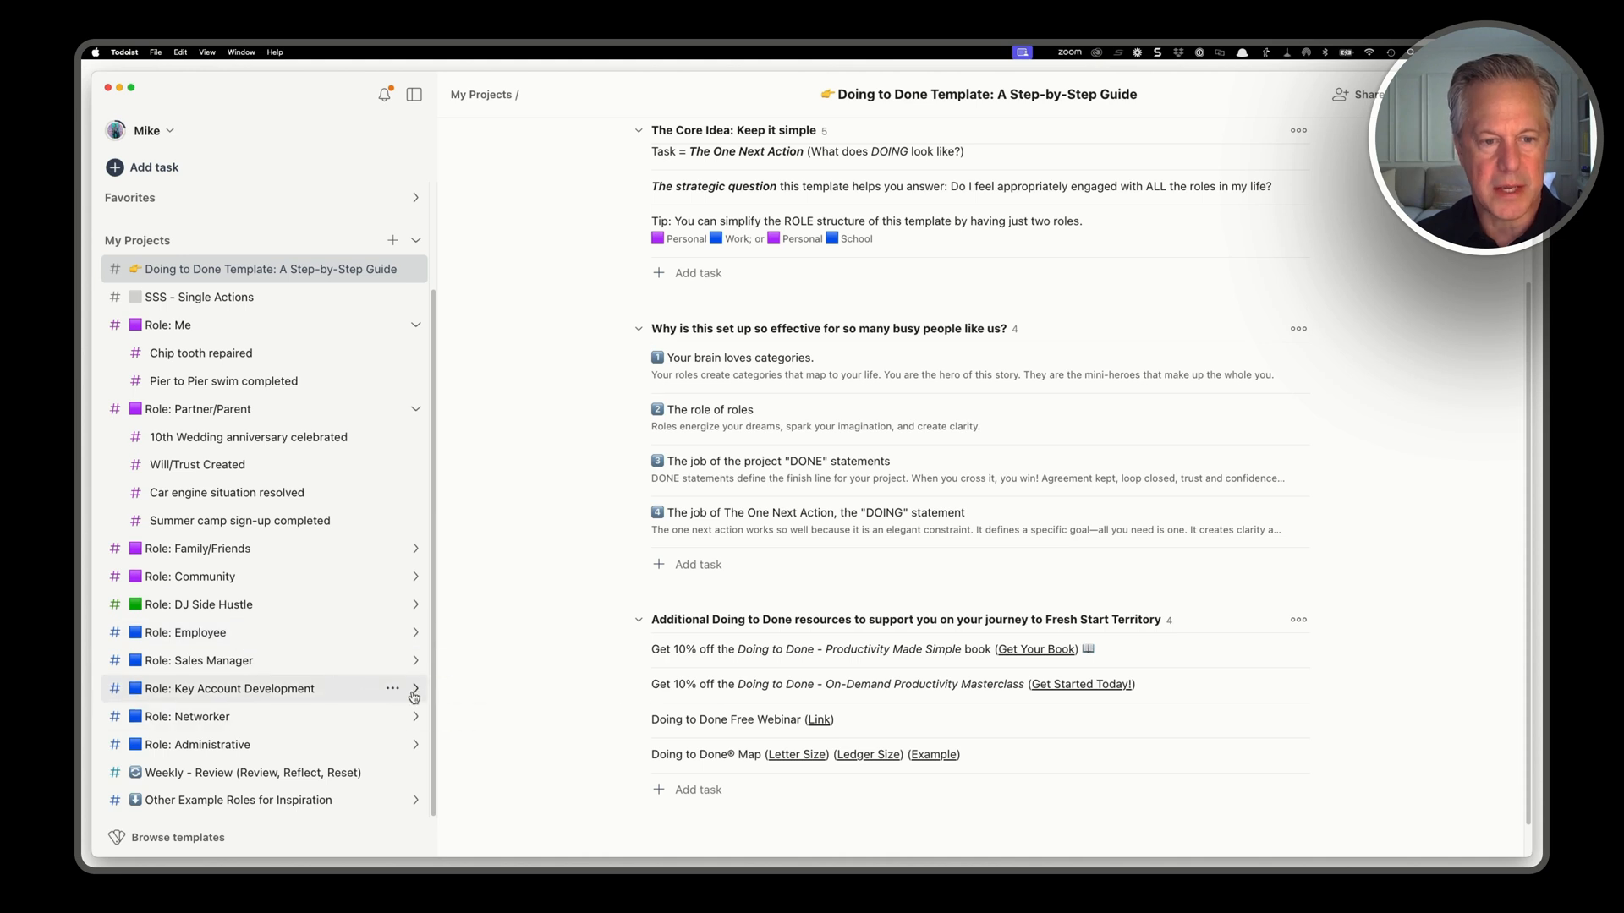
pyautogui.click(413, 689)
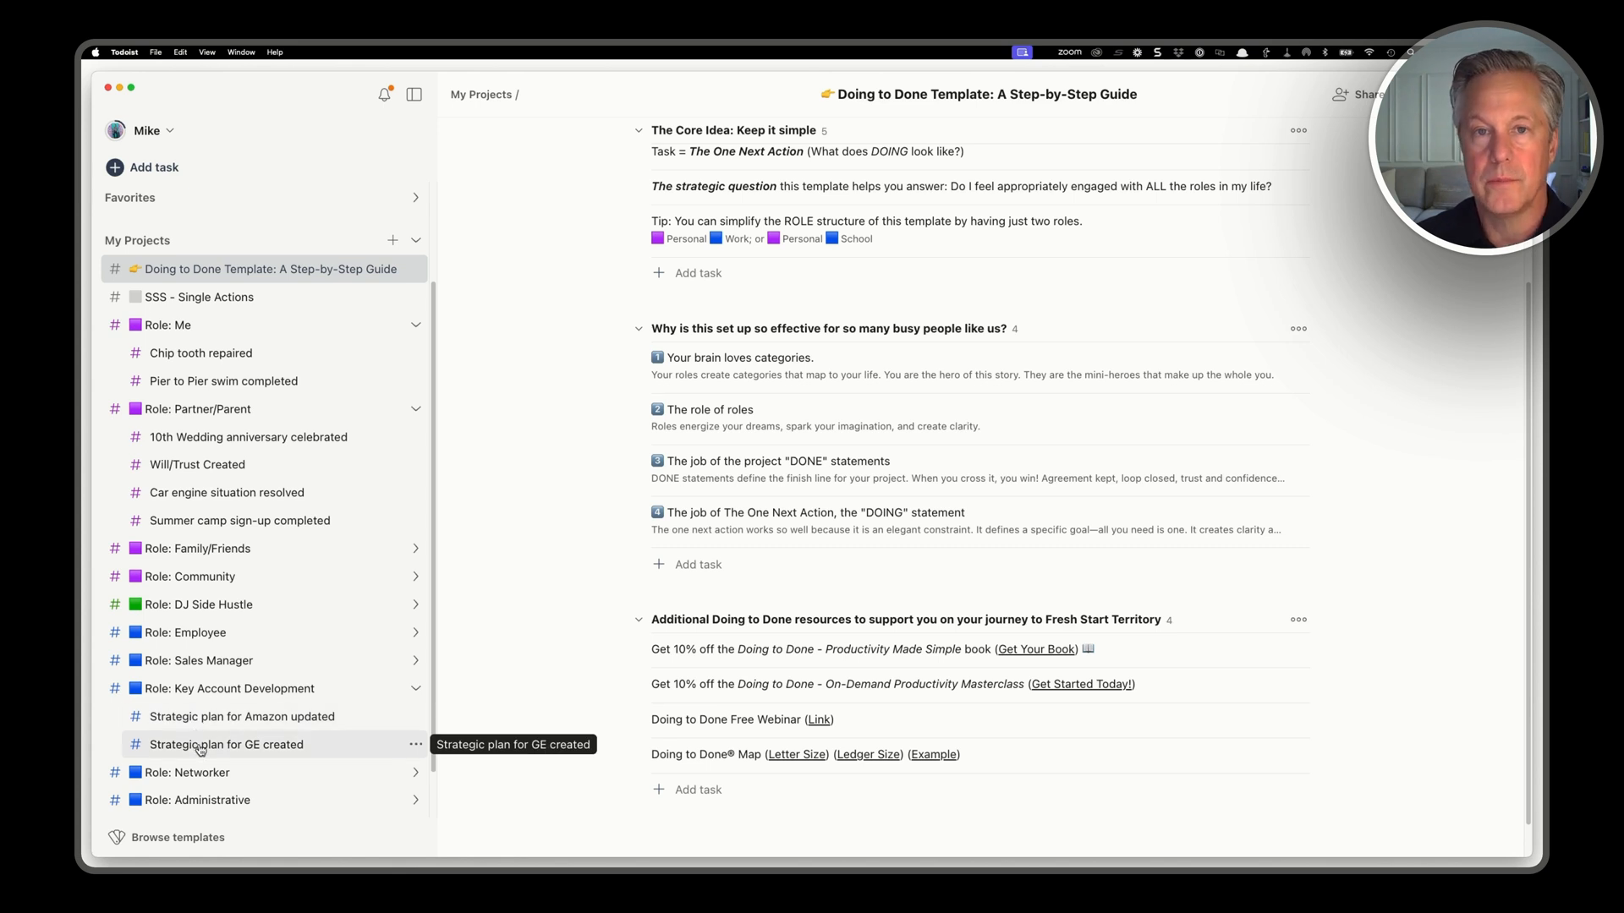
pyautogui.moveTo(391, 663)
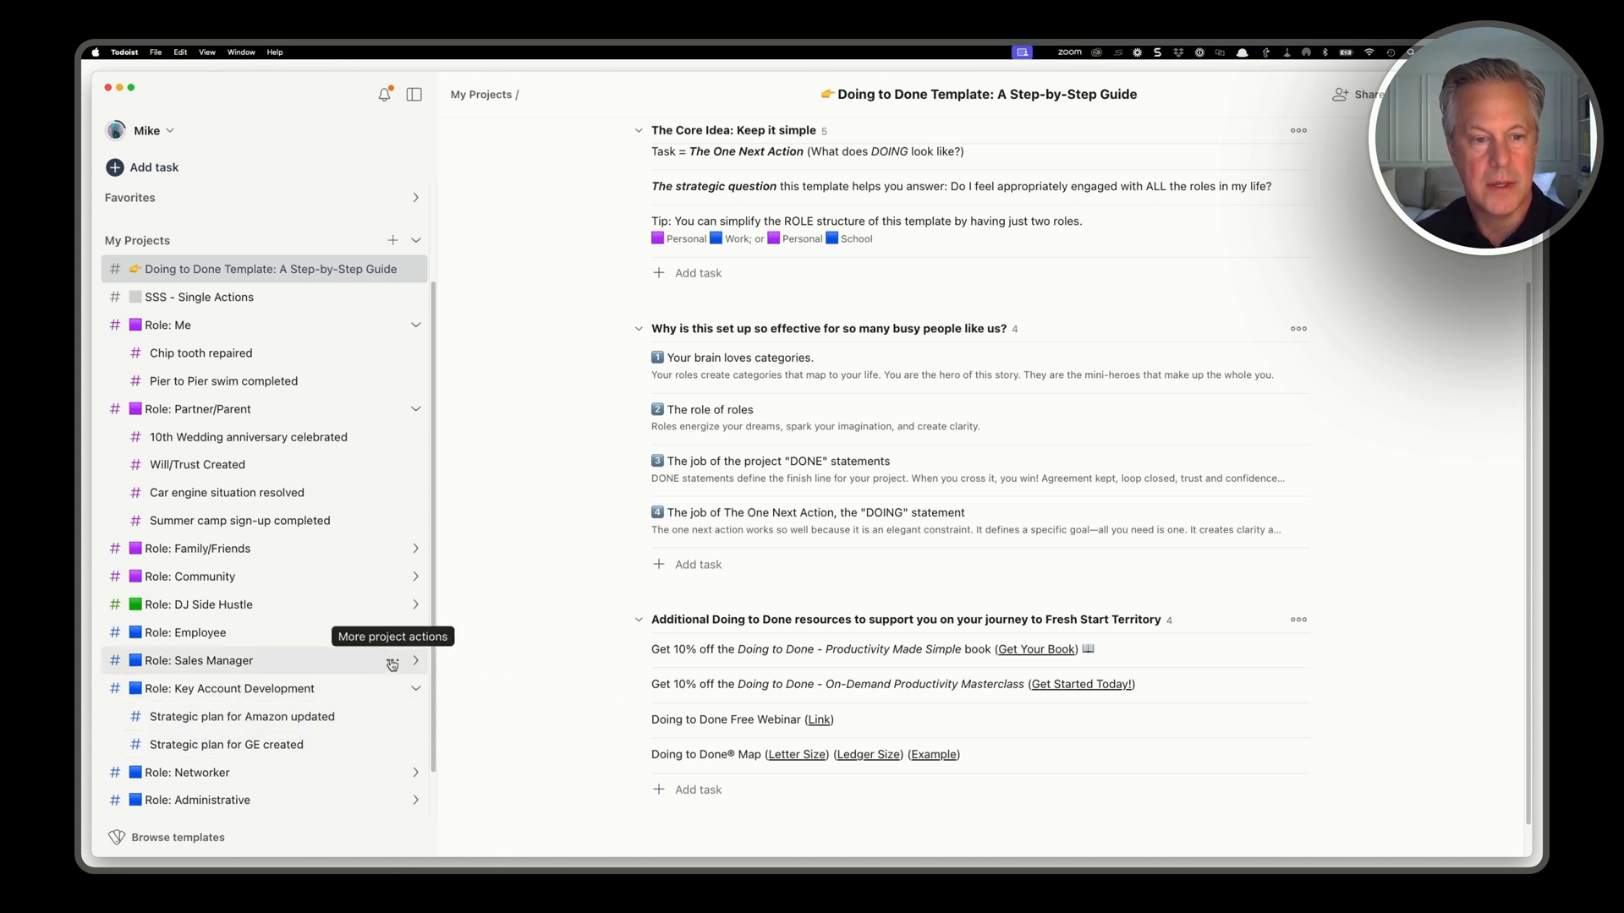
pyautogui.click(416, 659)
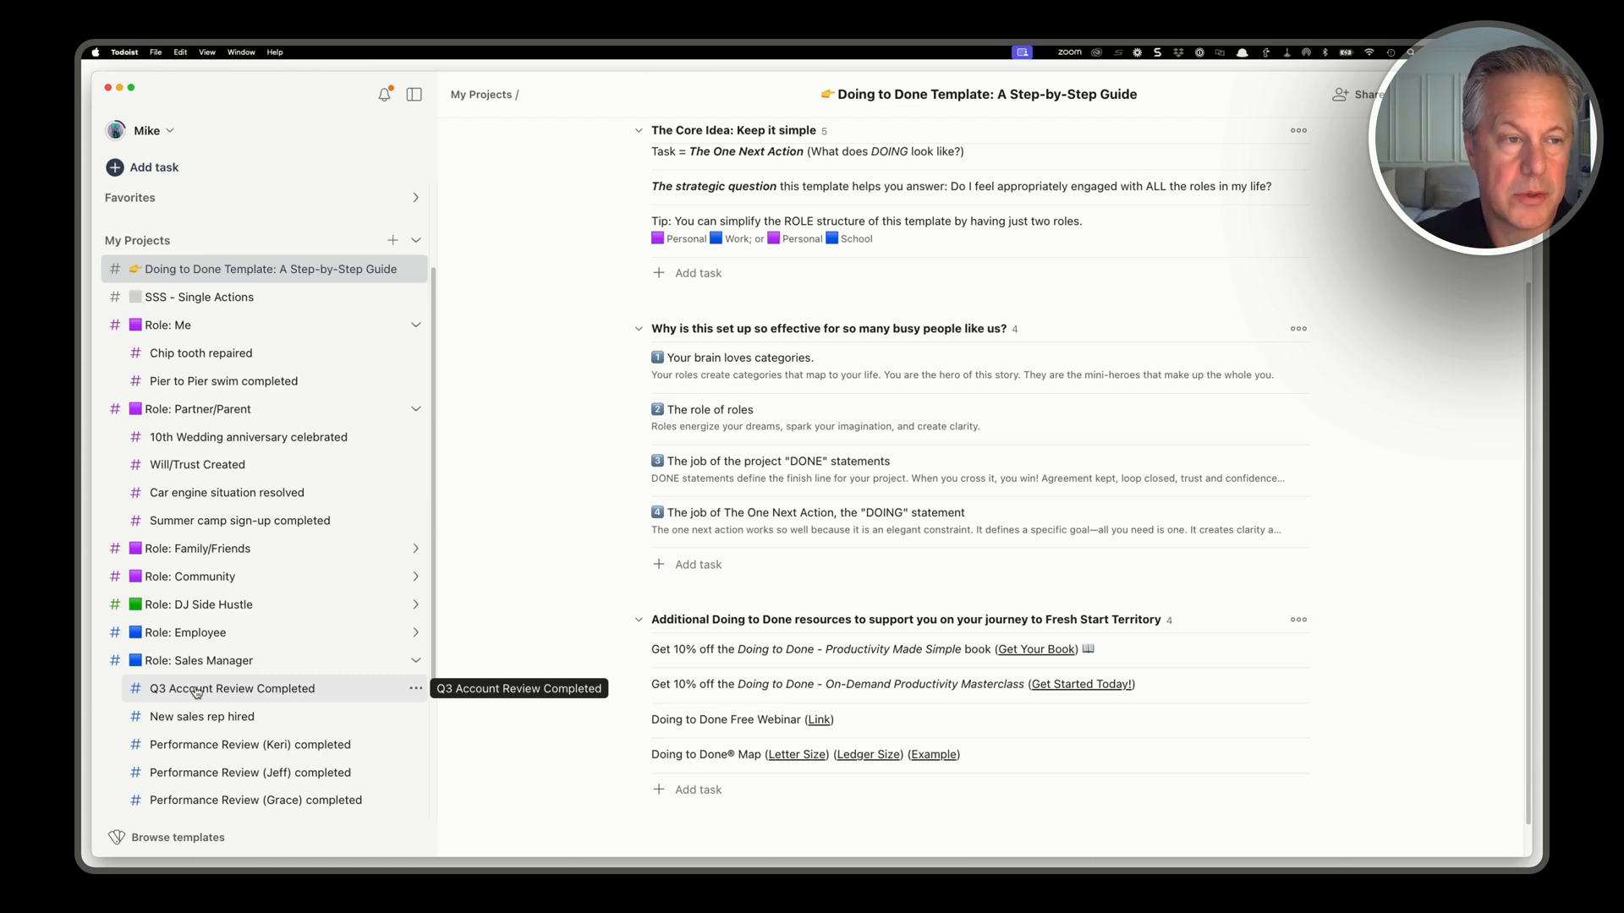
pyautogui.moveTo(201, 354)
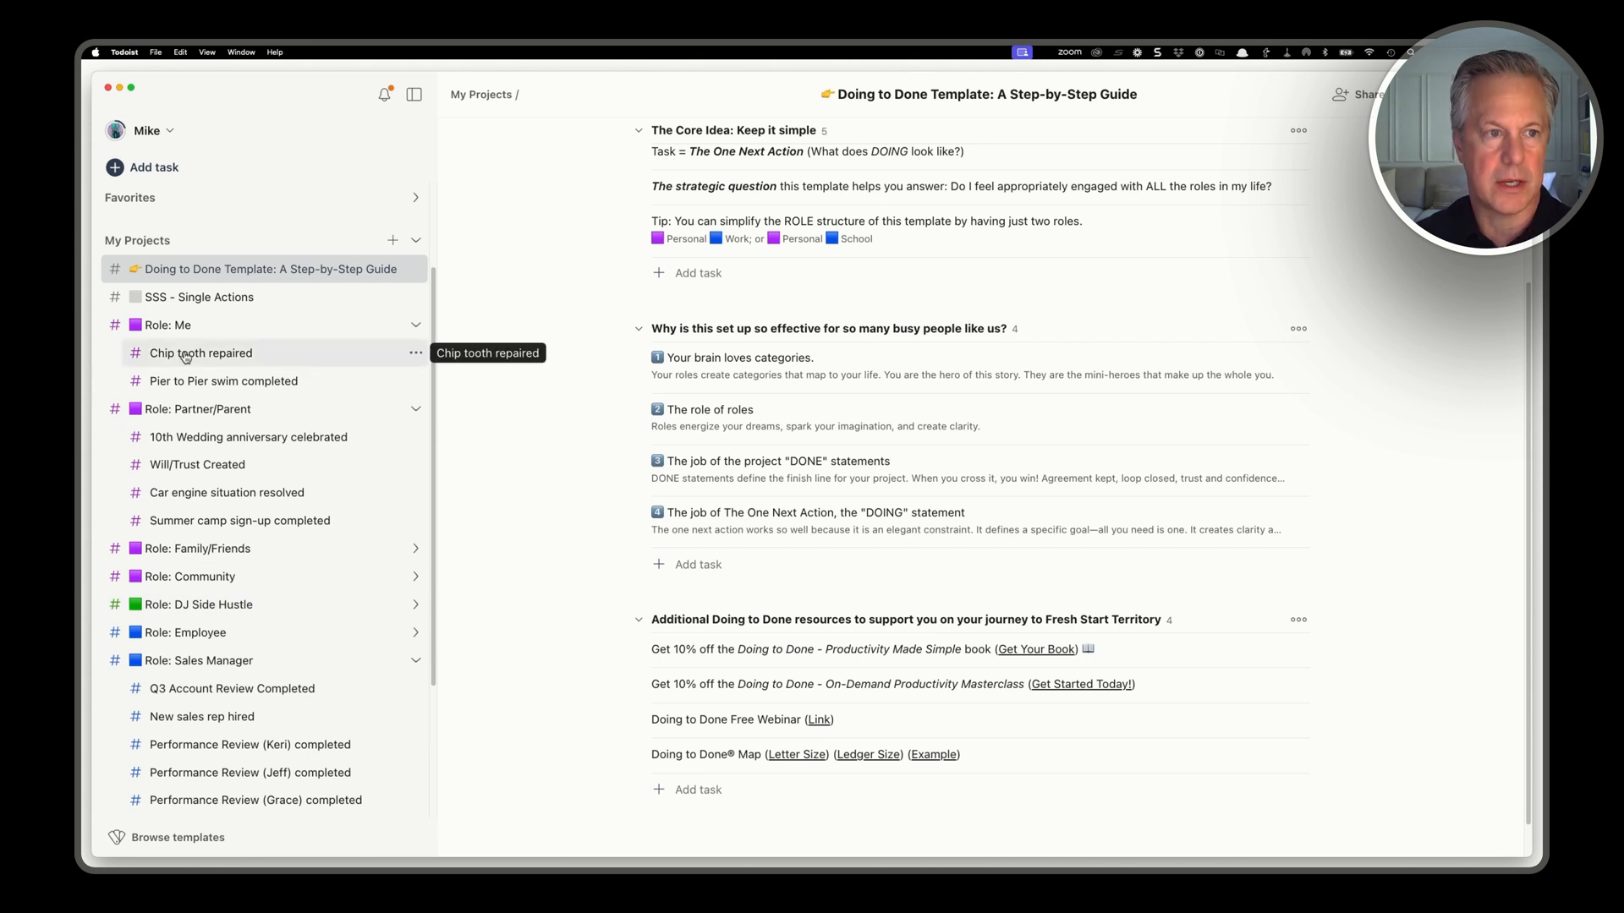
# Step: View Chip tooth repaired, 10th Wedding anniversary celebrated and Car engine situation resolved, each with one next action
pyautogui.click(201, 353)
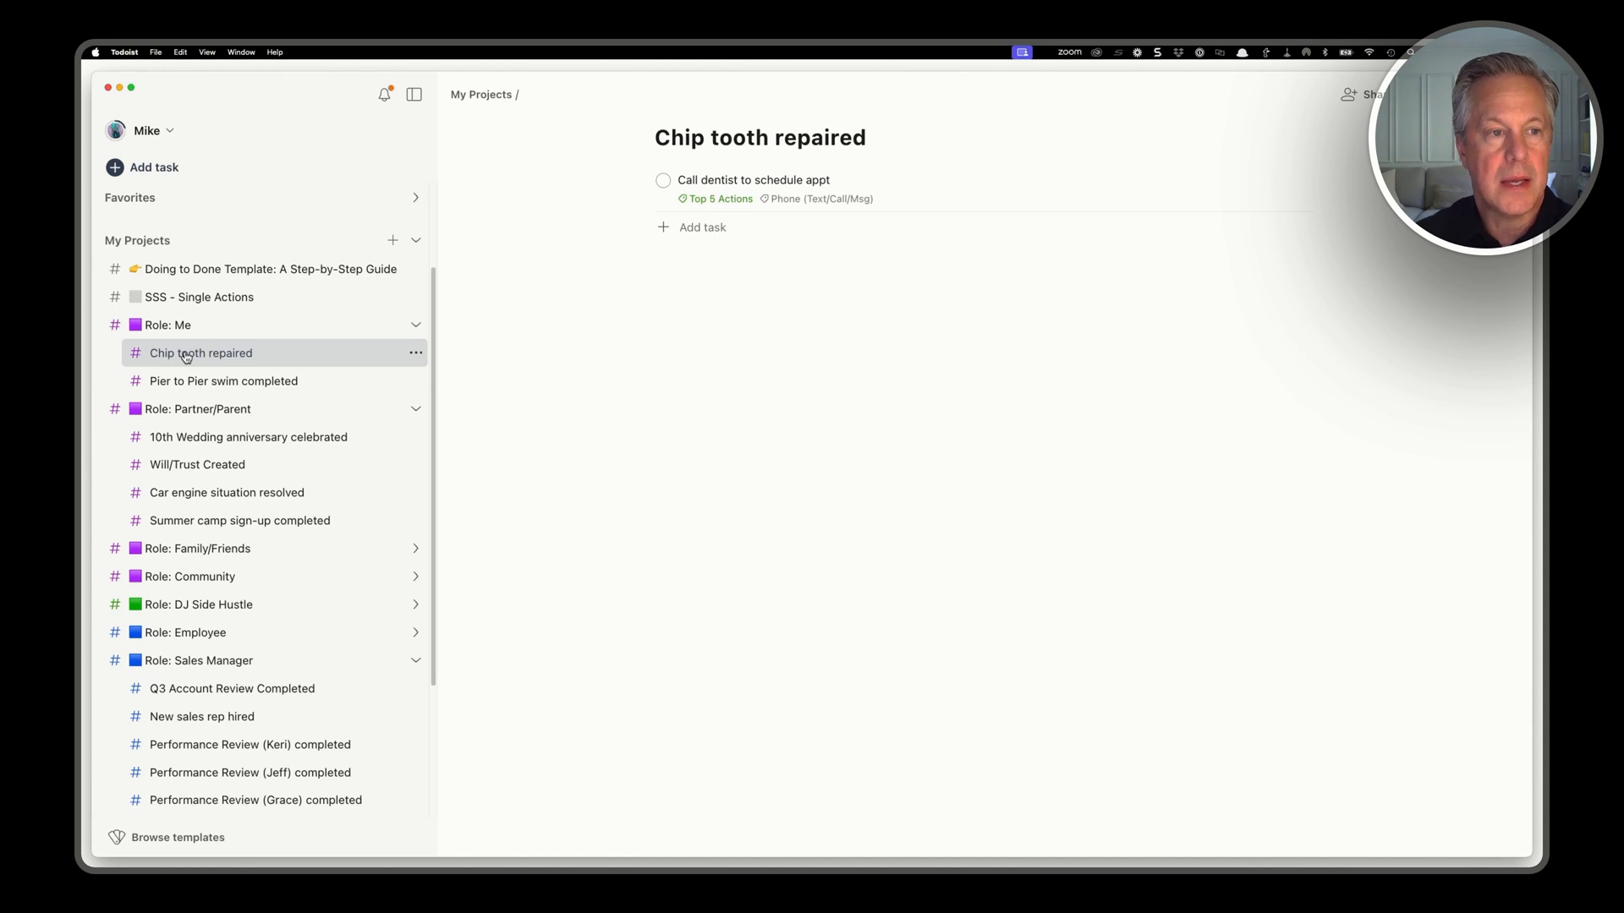
pyautogui.click(249, 437)
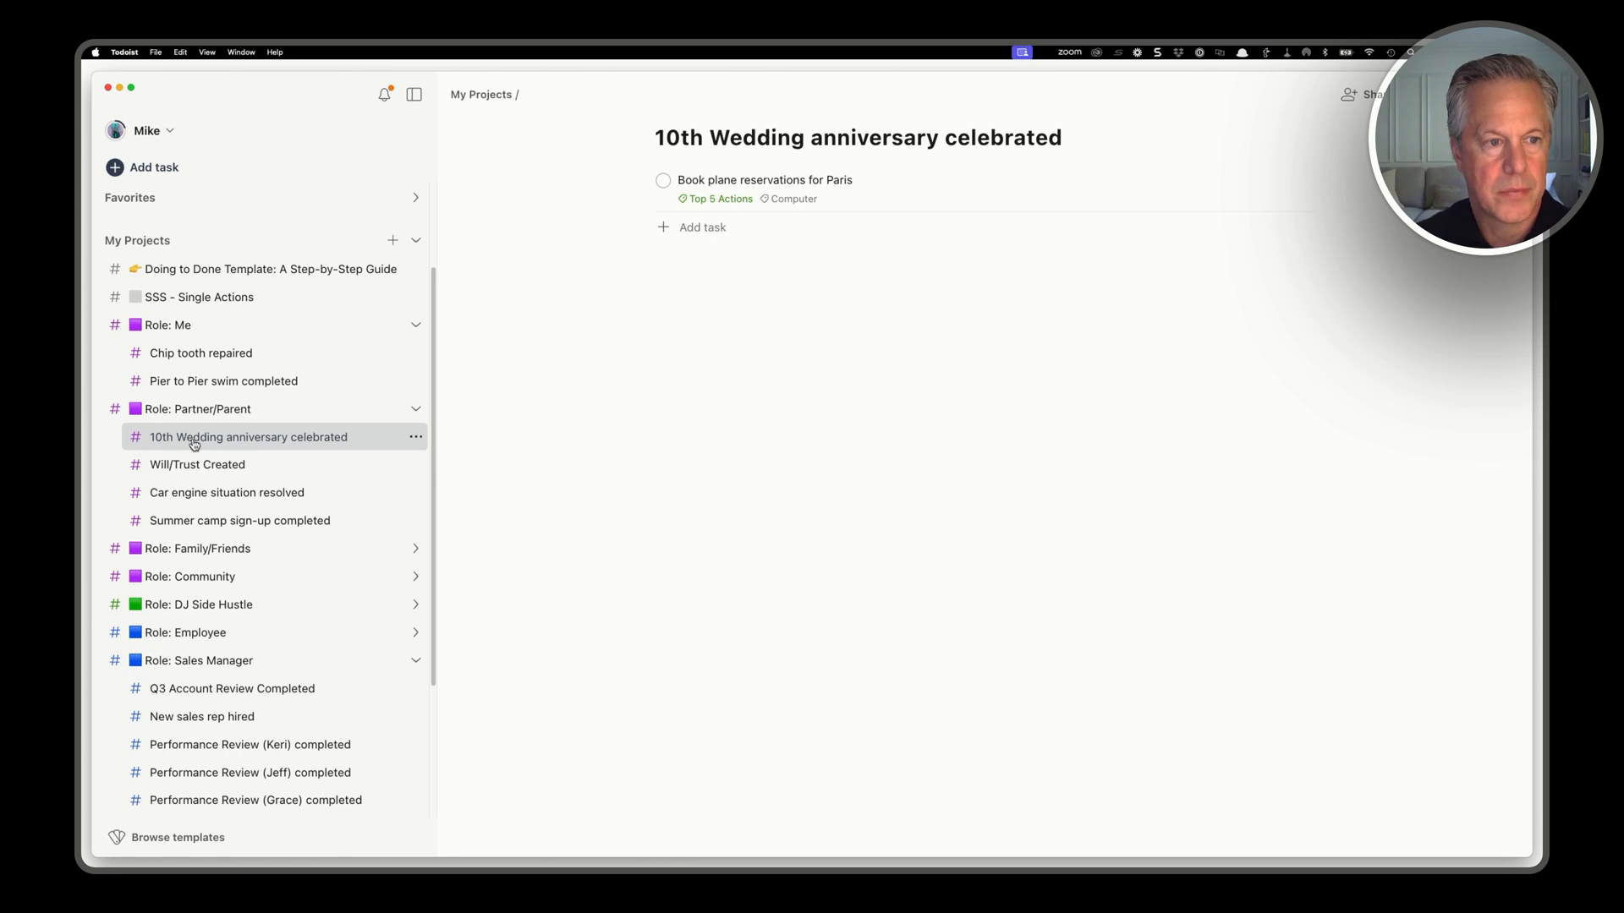
pyautogui.click(227, 492)
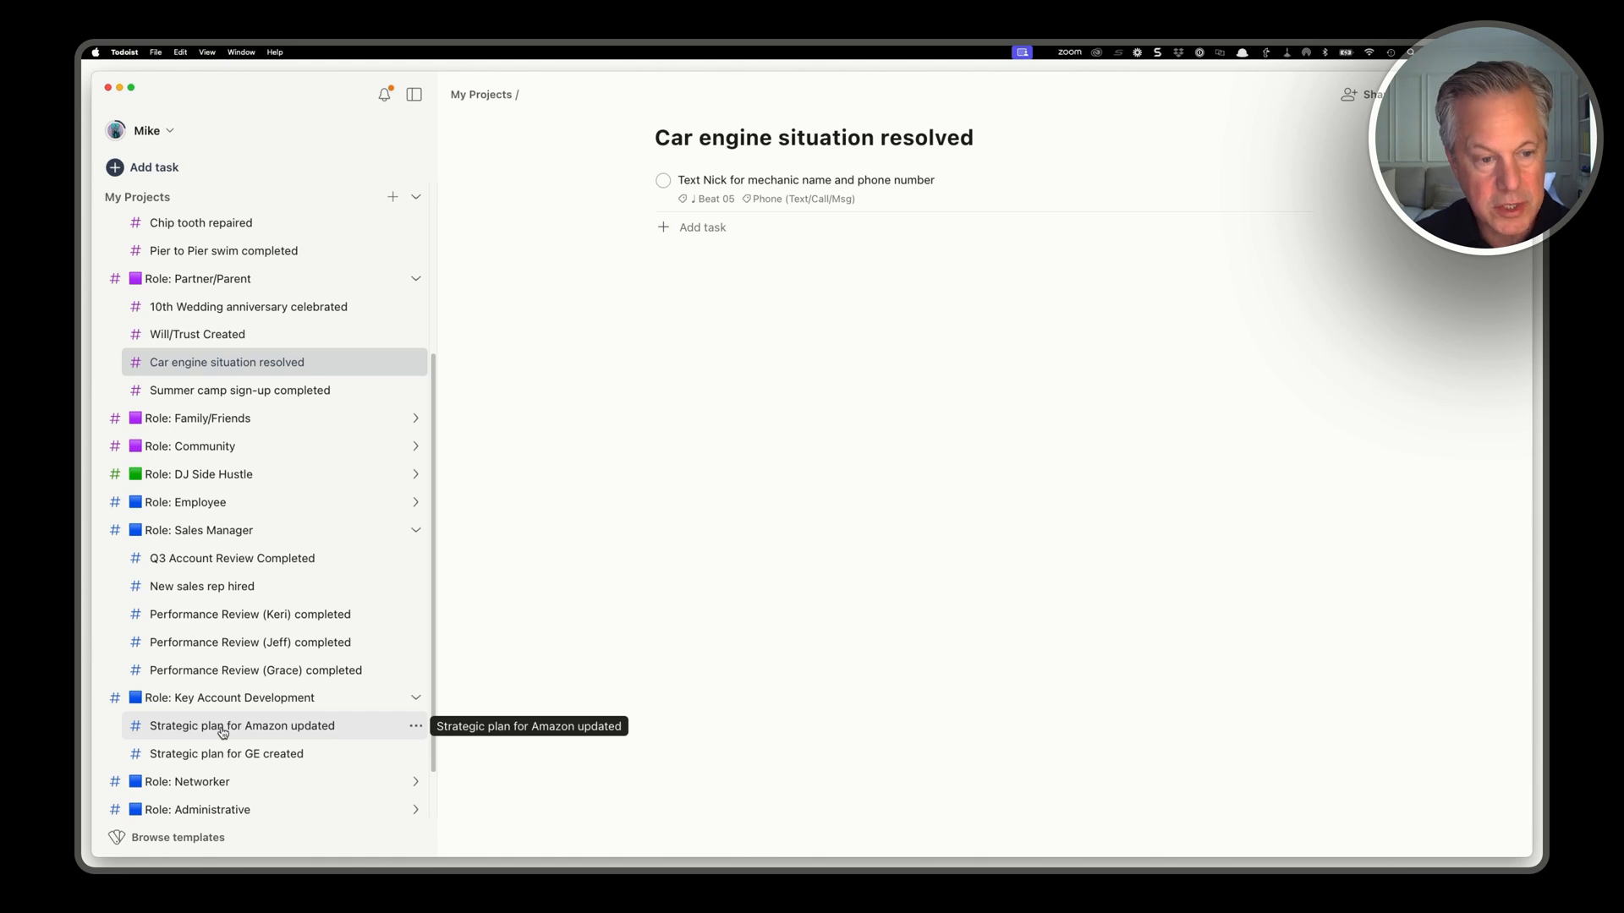
# Step: View Strategic plan for Amazon updated and Strategic plan for GE created, each showing its single next action
pyautogui.click(242, 725)
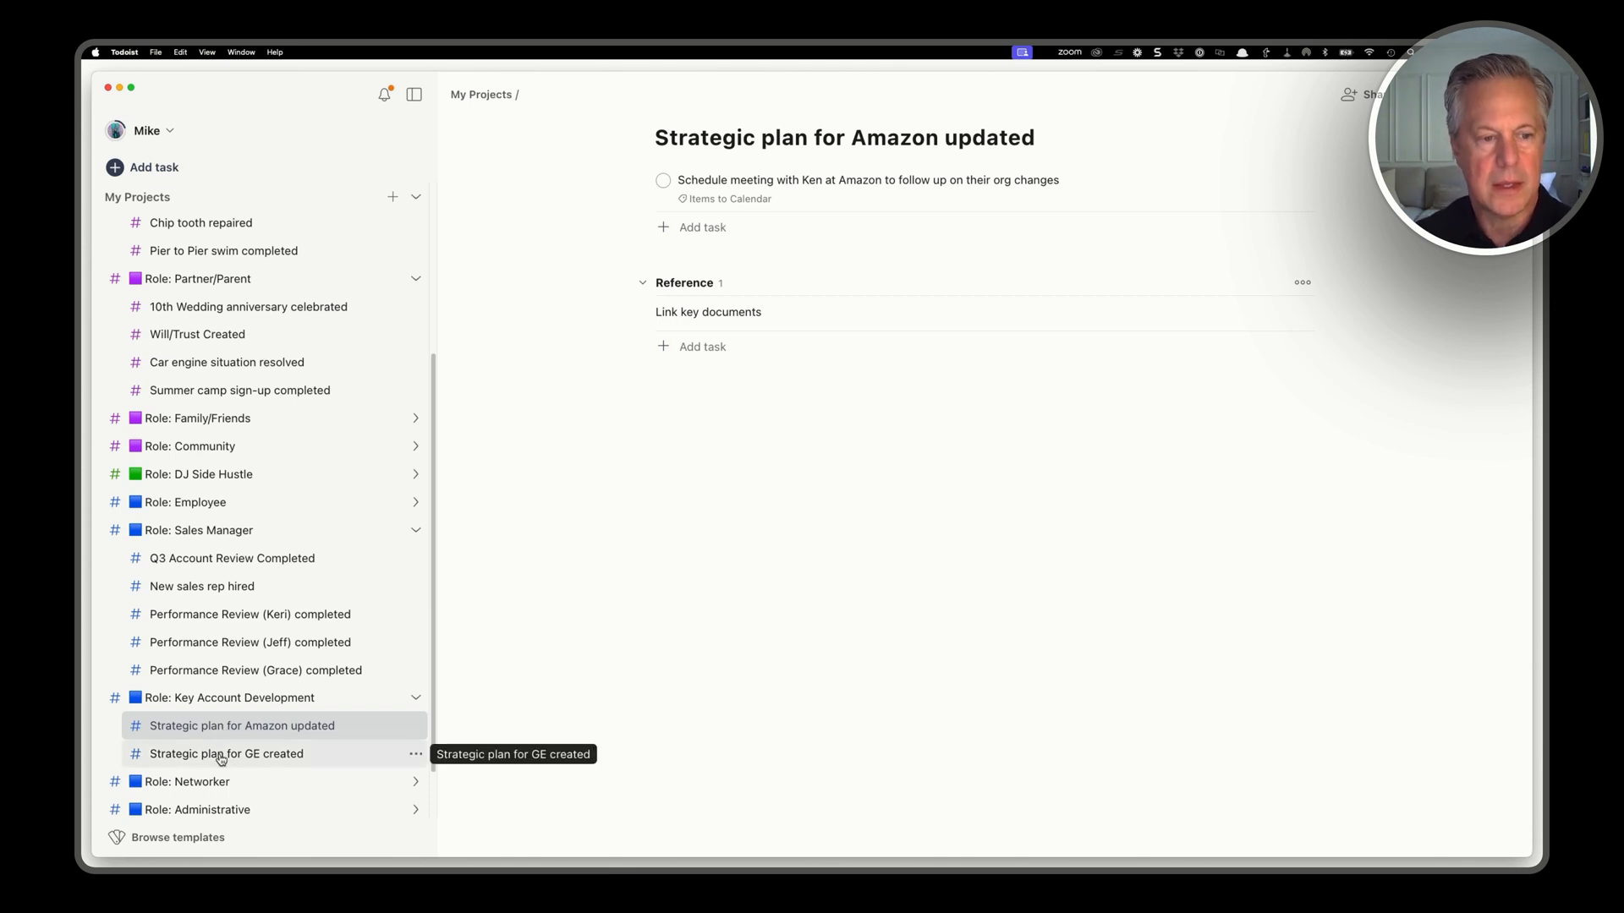
pyautogui.click(225, 753)
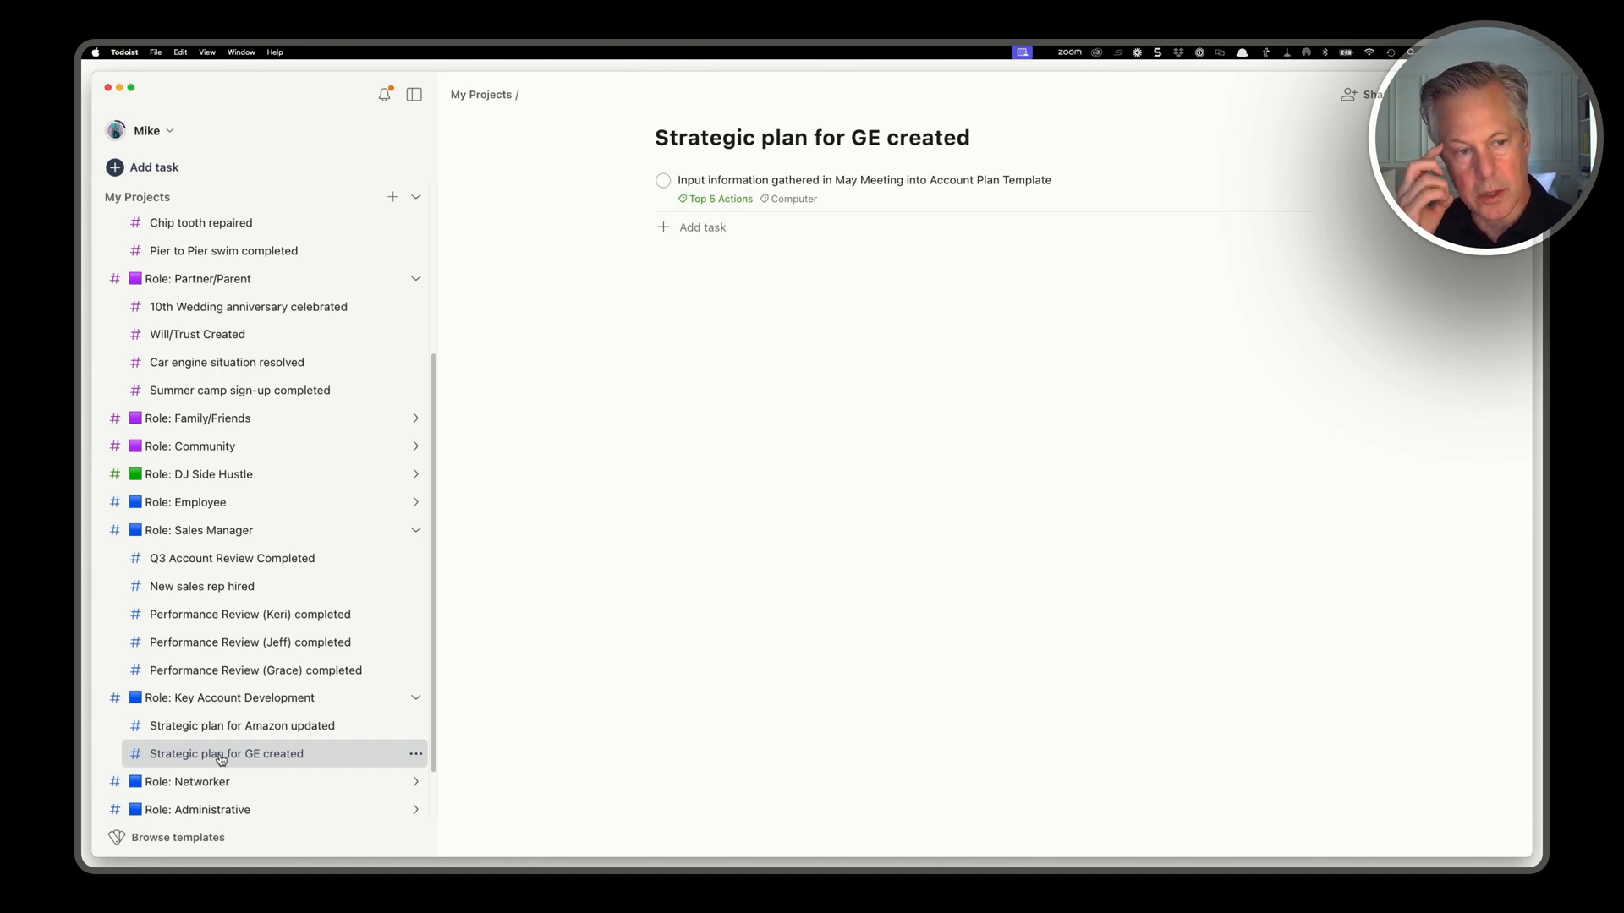
pyautogui.moveTo(237, 612)
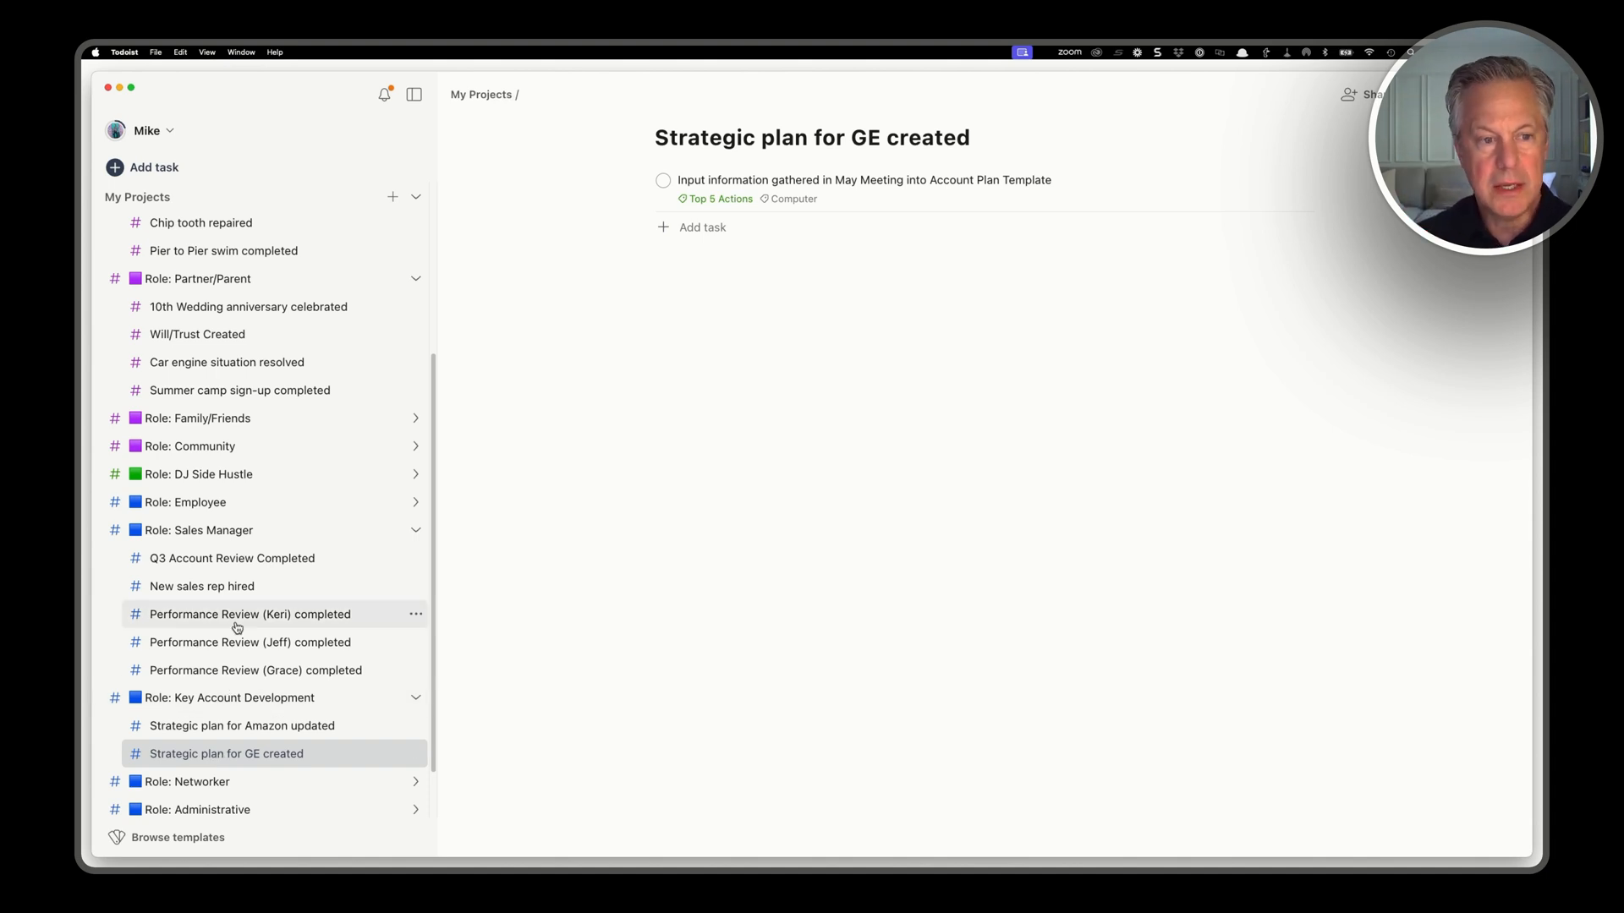
pyautogui.moveTo(249, 614)
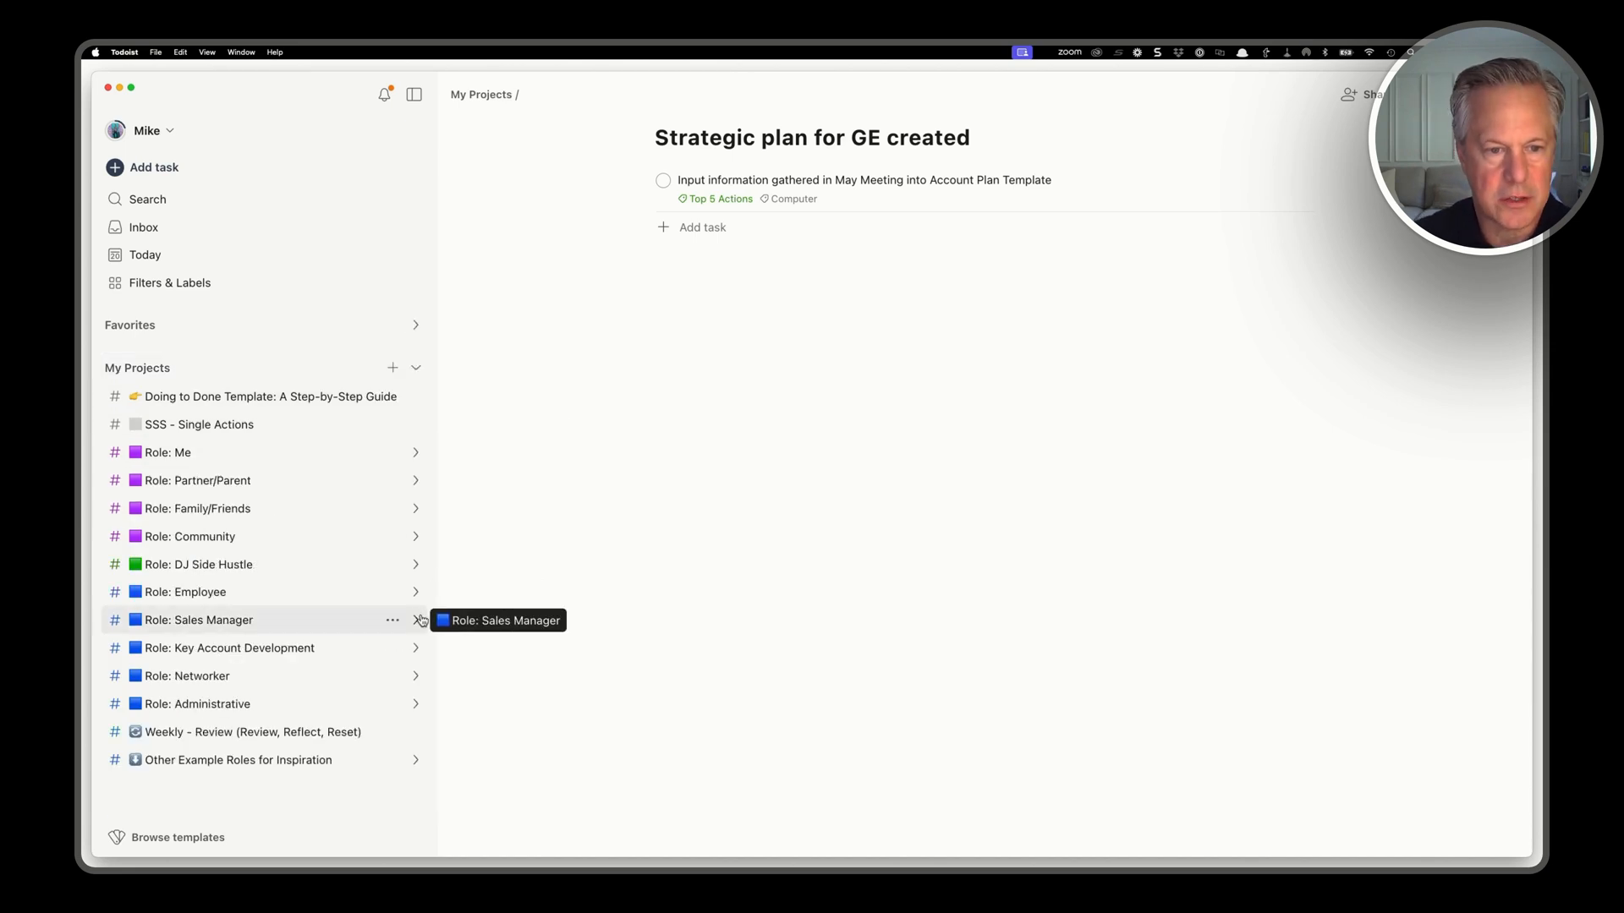
pyautogui.click(416, 619)
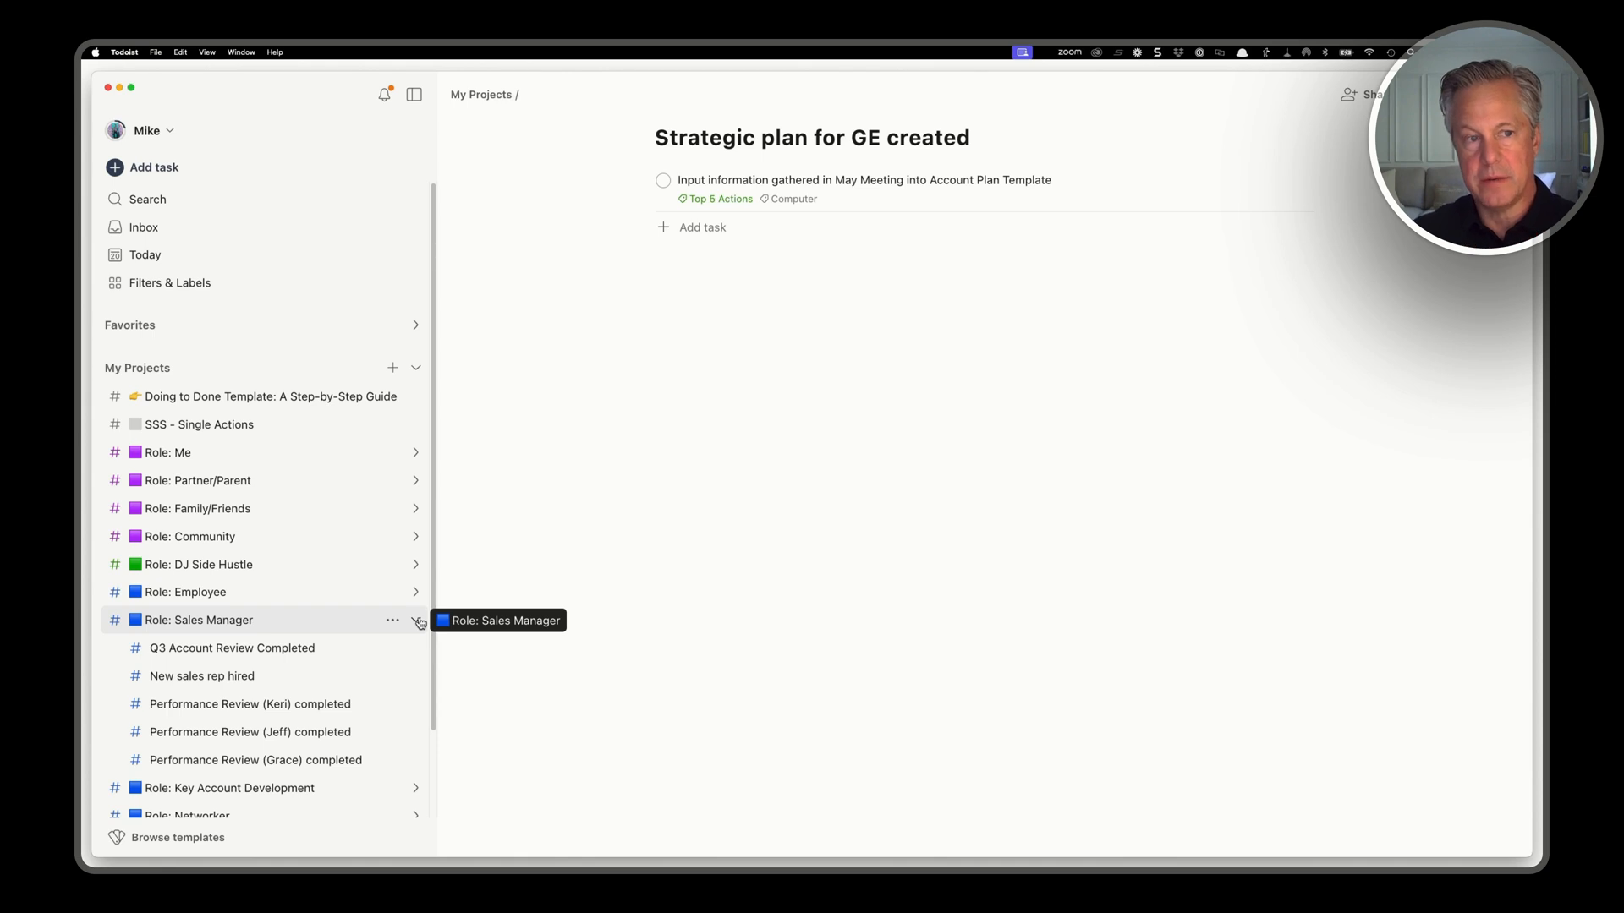
pyautogui.click(416, 621)
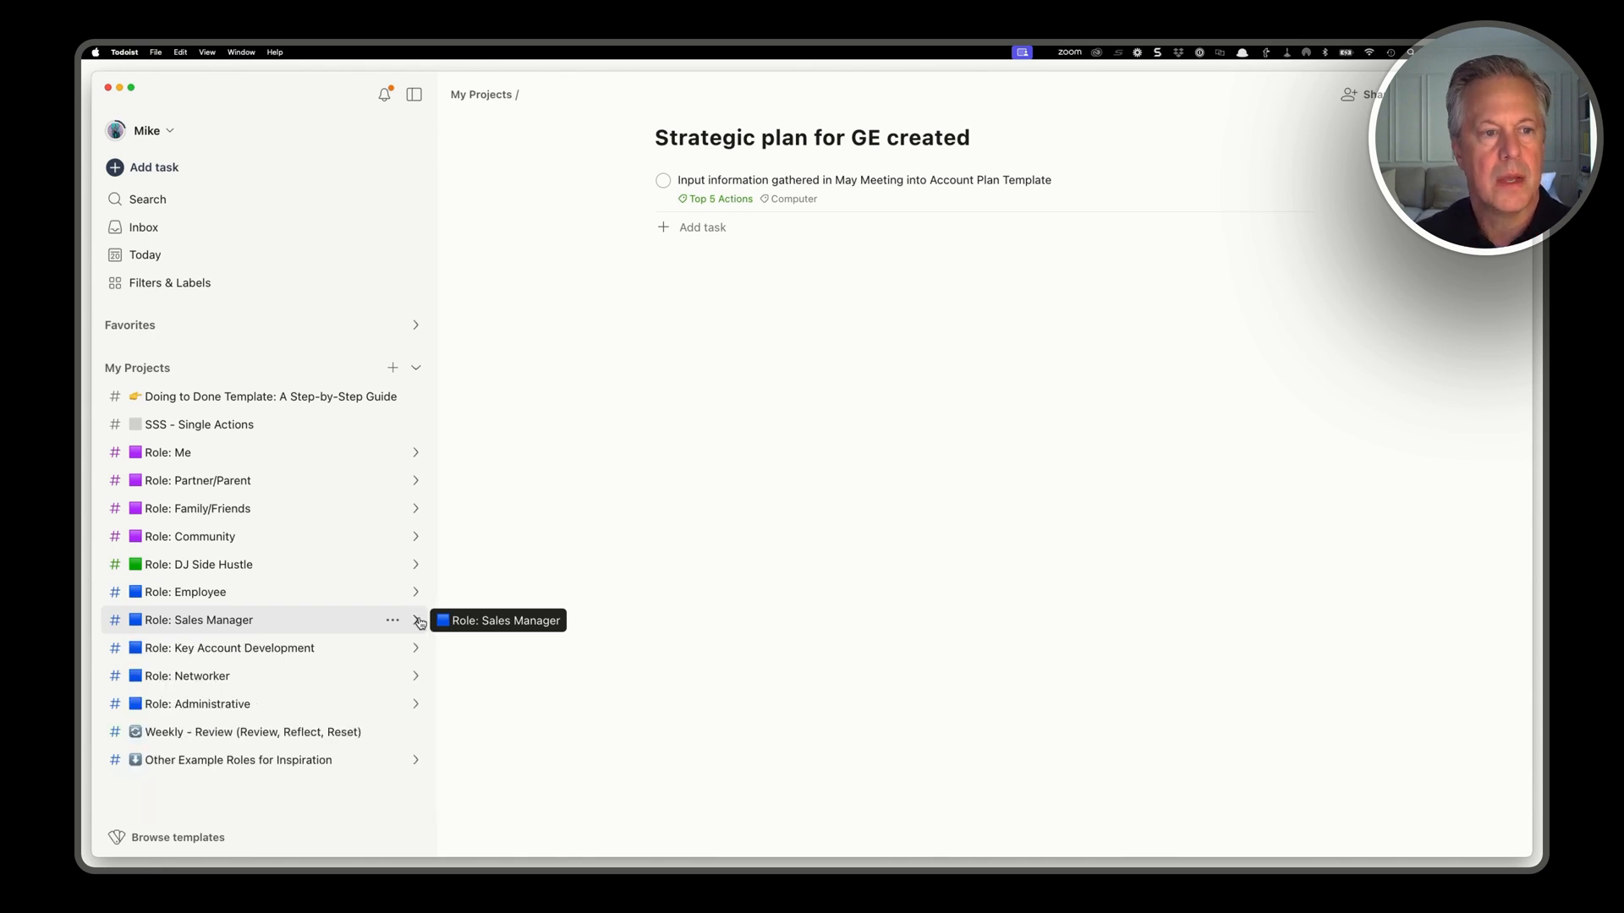
pyautogui.moveTo(196, 424)
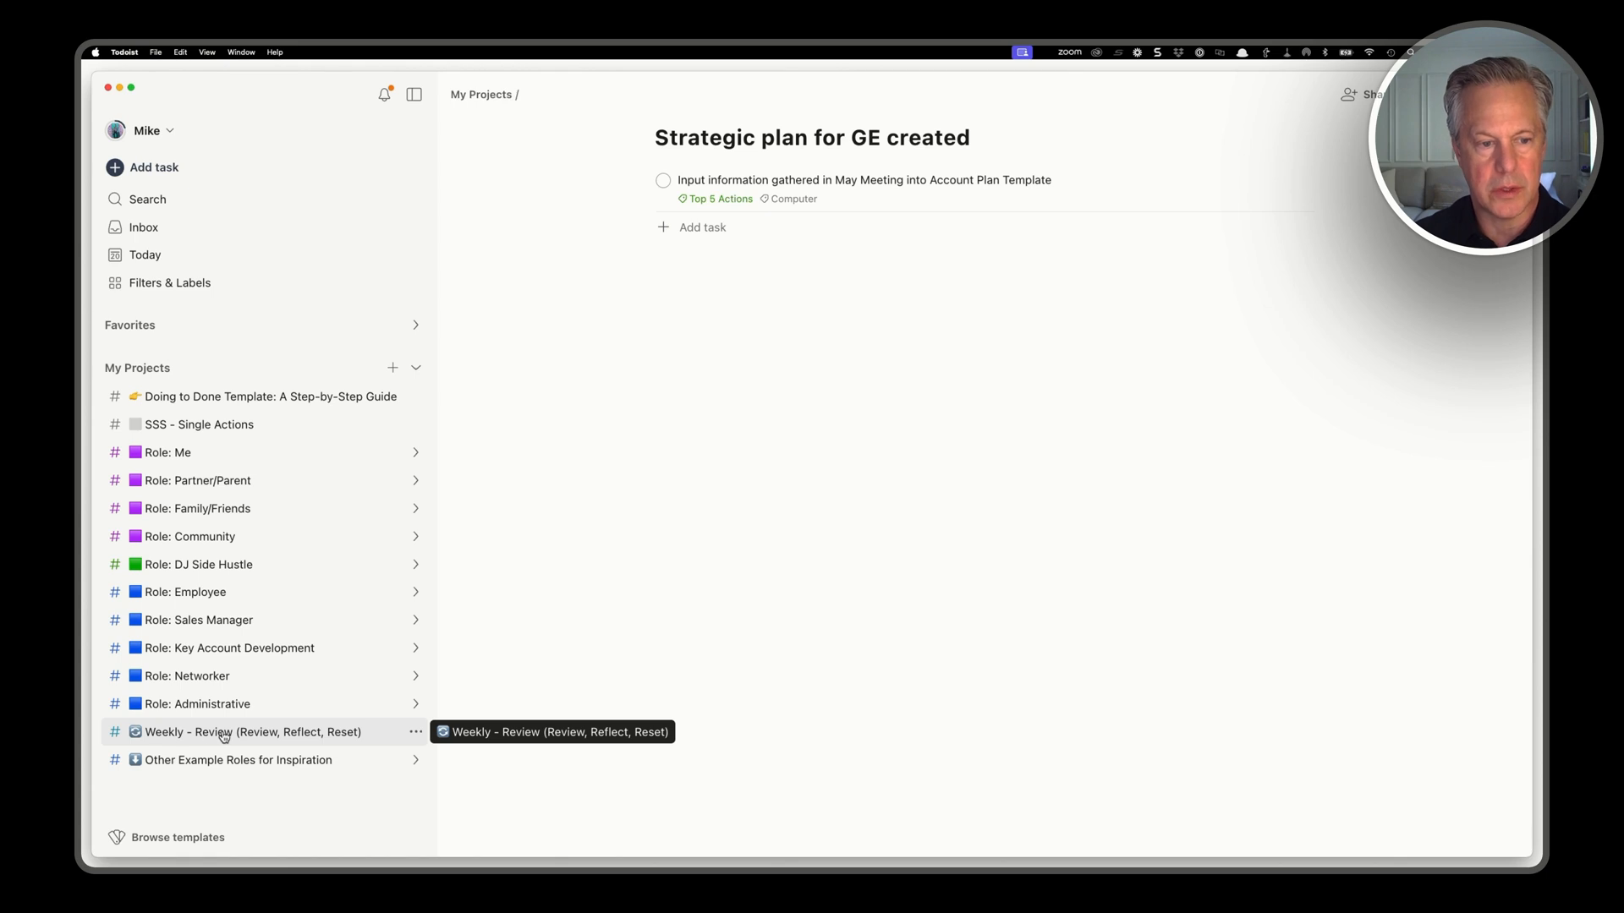
pyautogui.moveTo(240, 736)
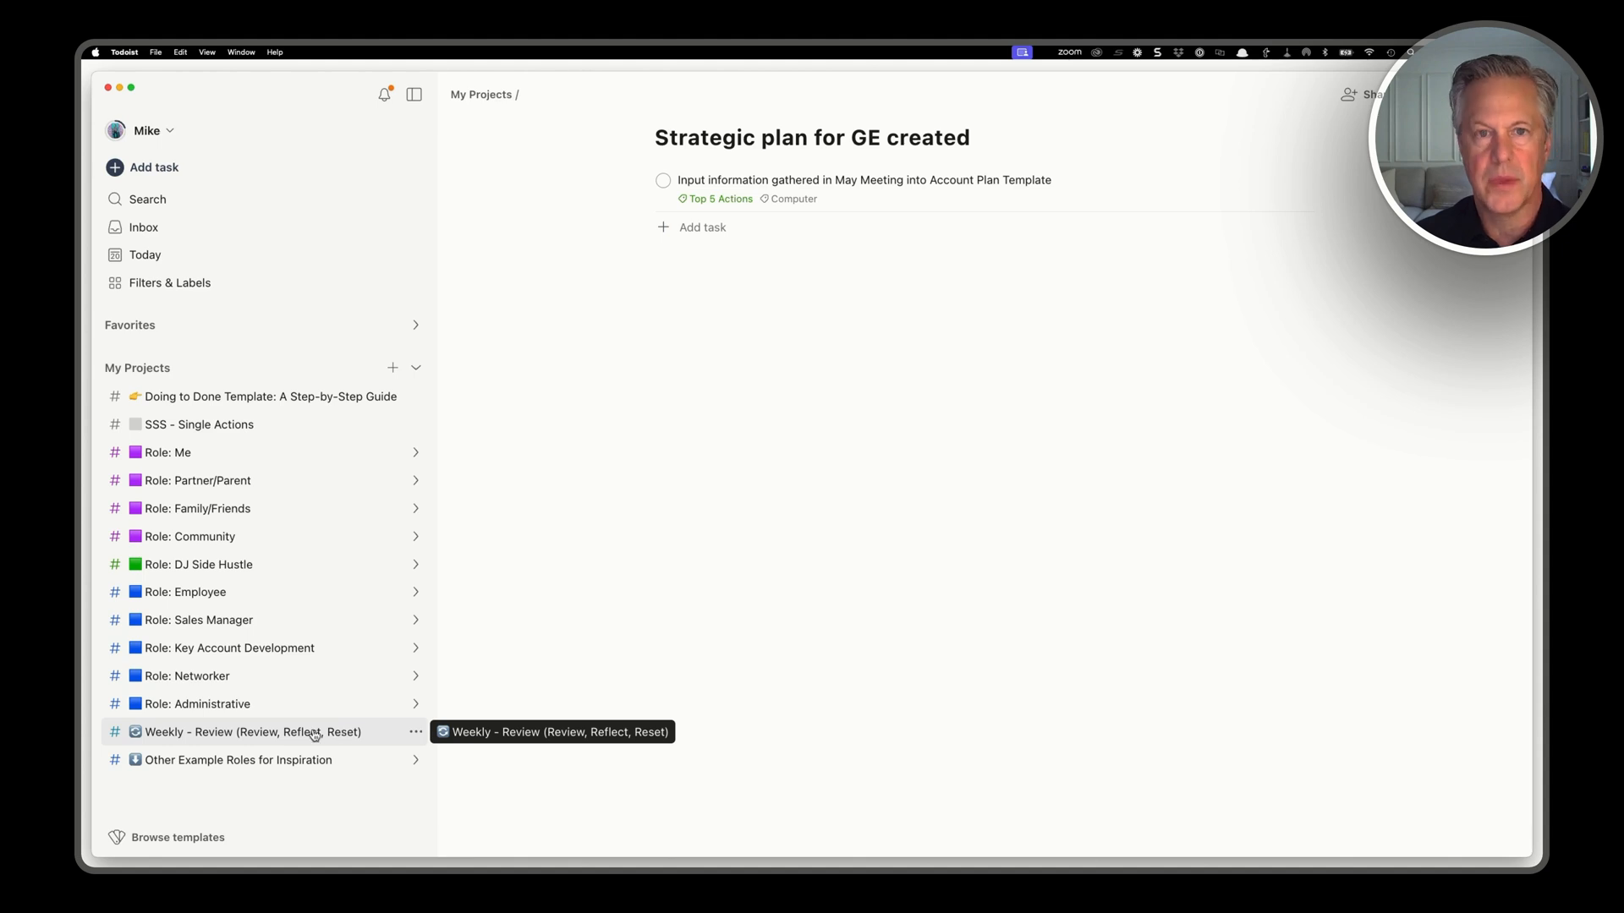
# Step: Look at the Weekly - Review project, then return to the Doing to Done step-by-step guide
pyautogui.click(252, 731)
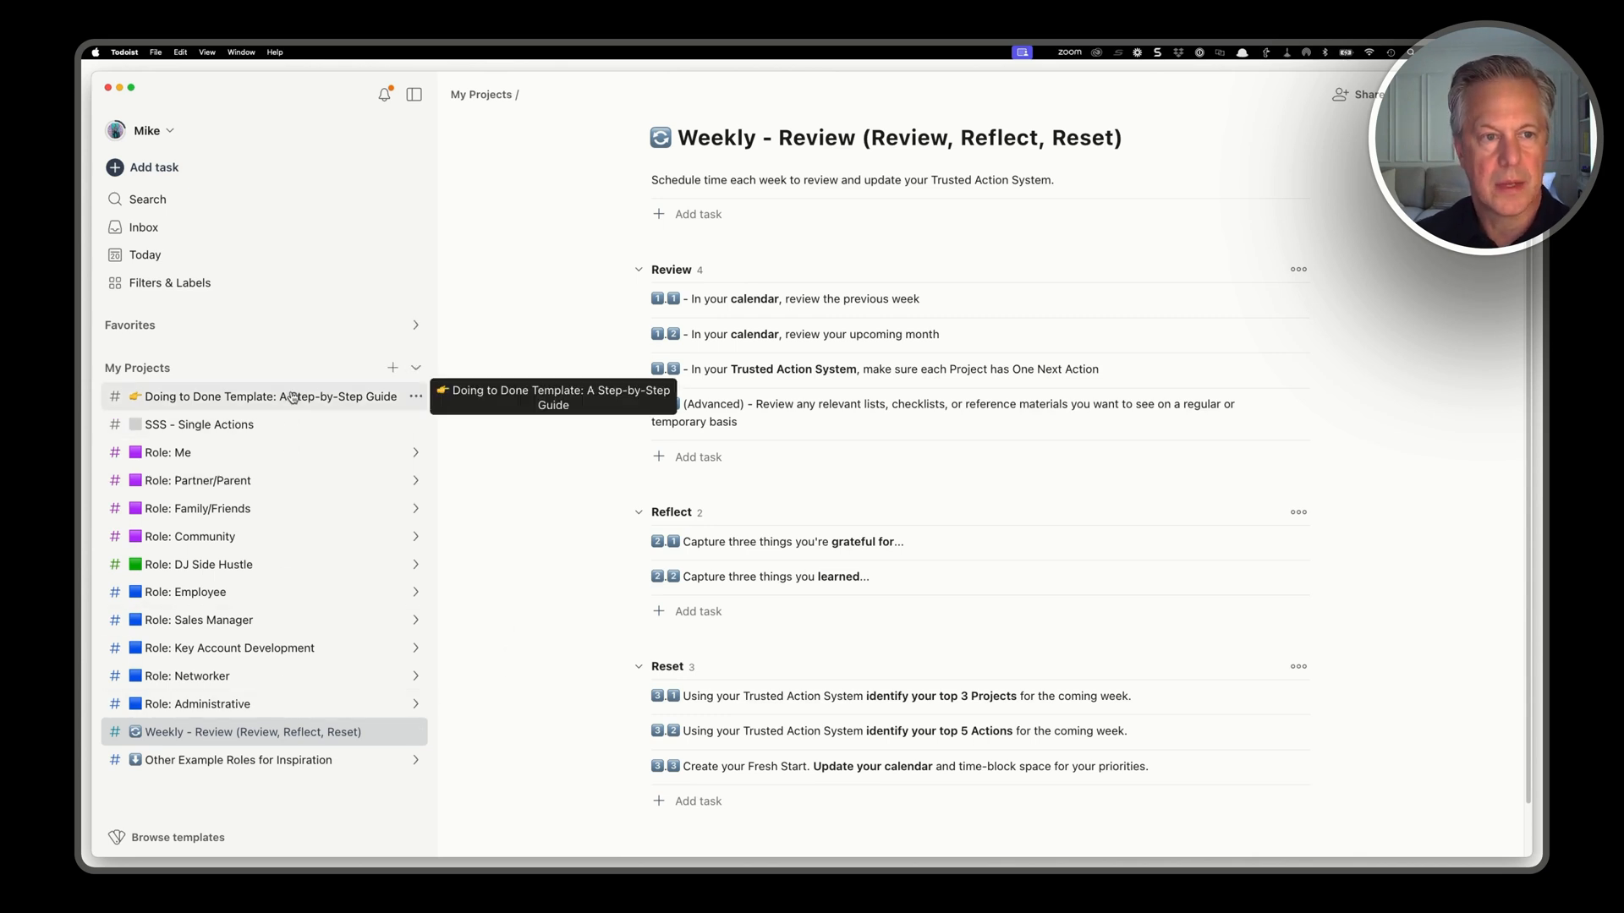
pyautogui.click(267, 396)
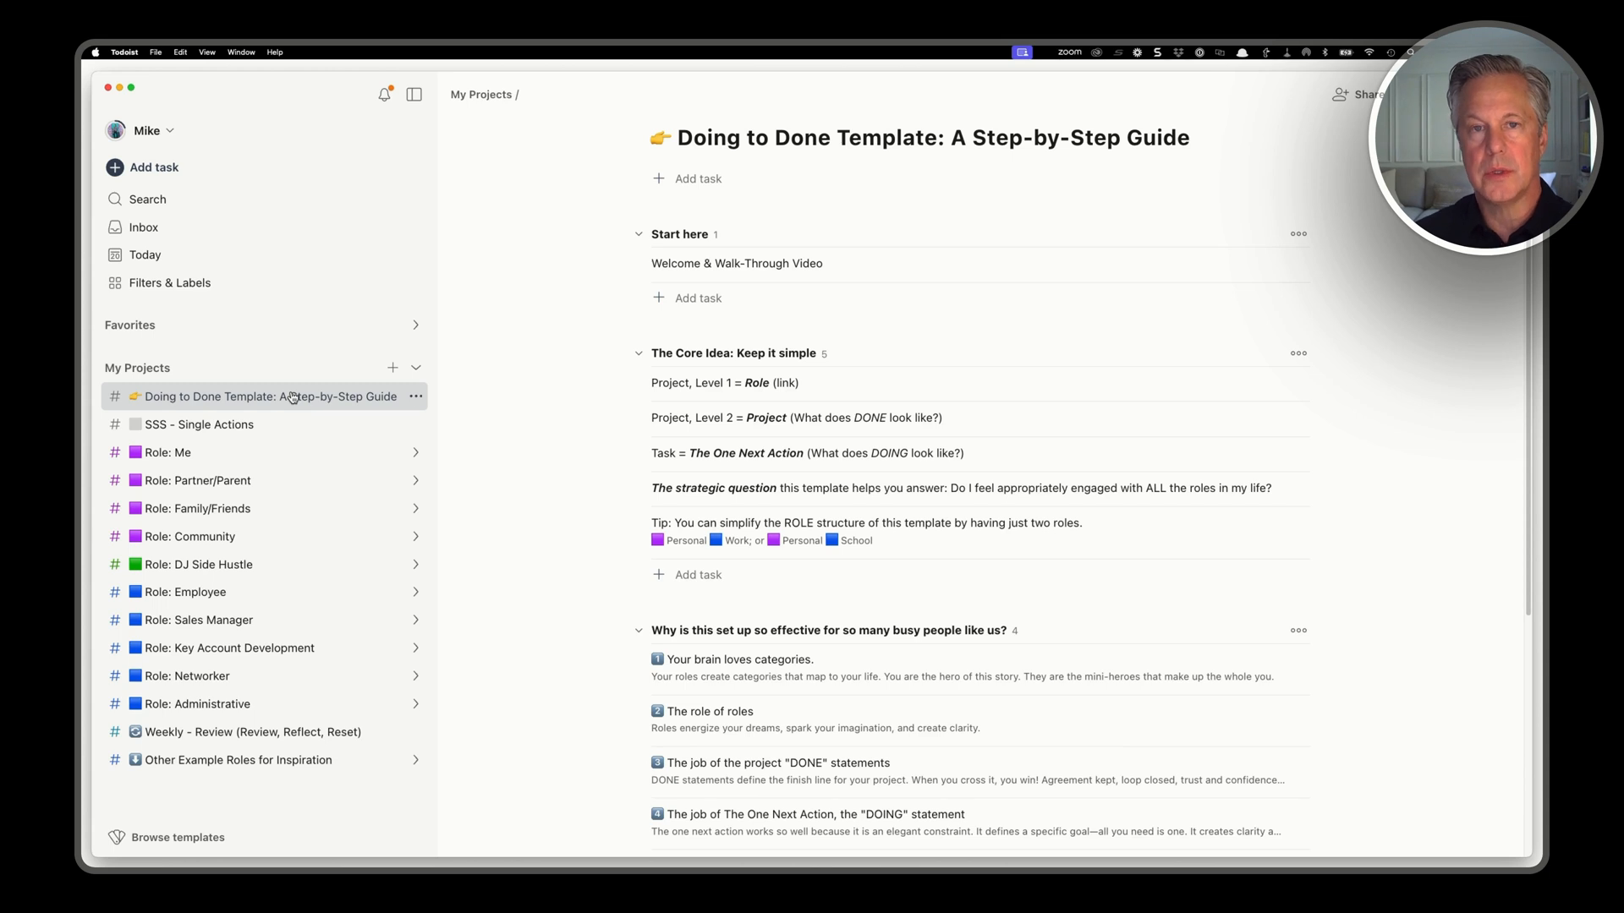